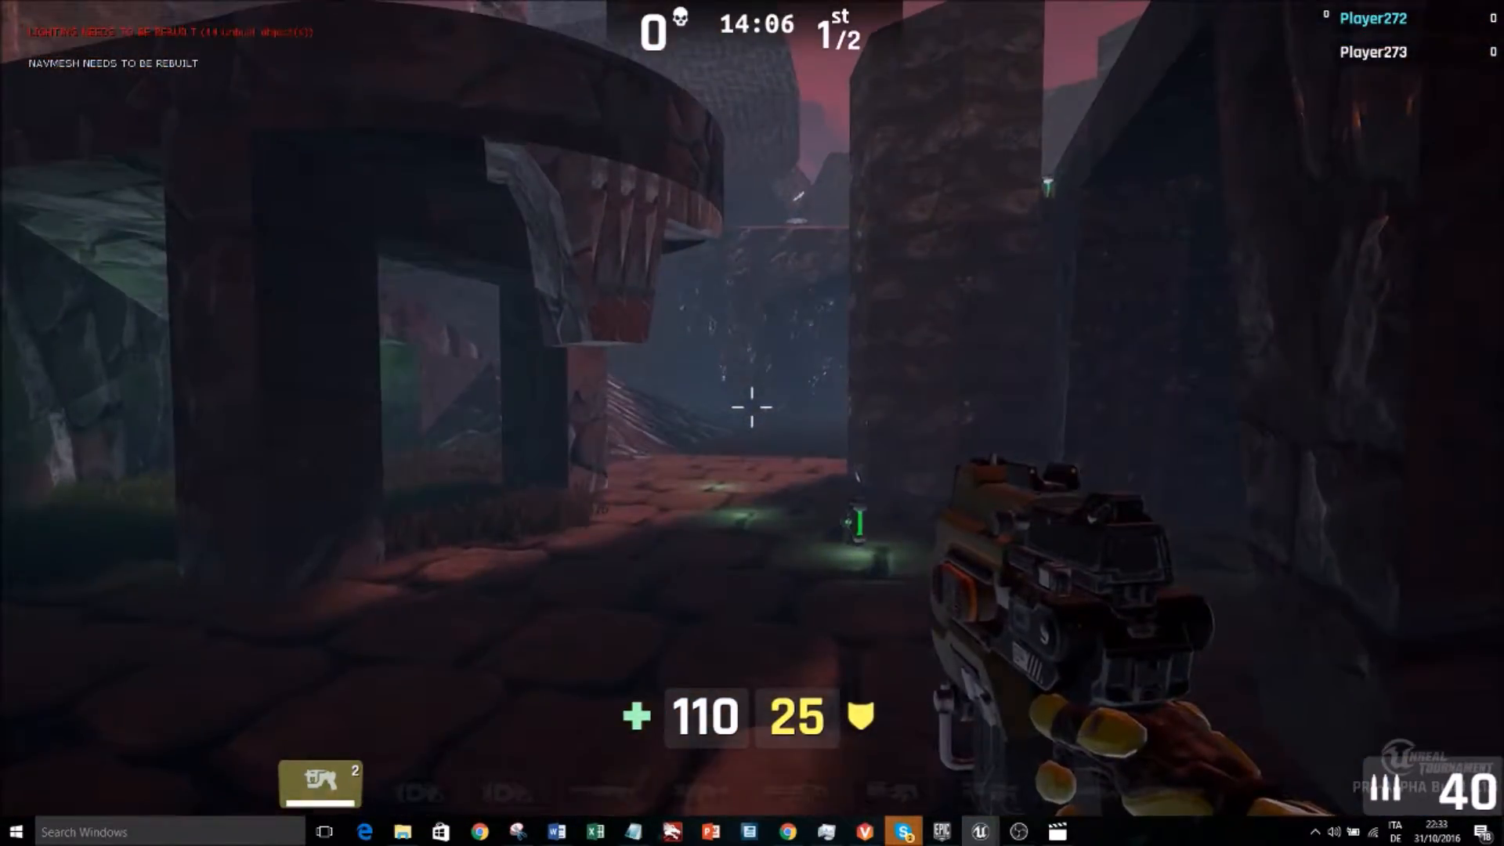
mouse_move(752, 407)
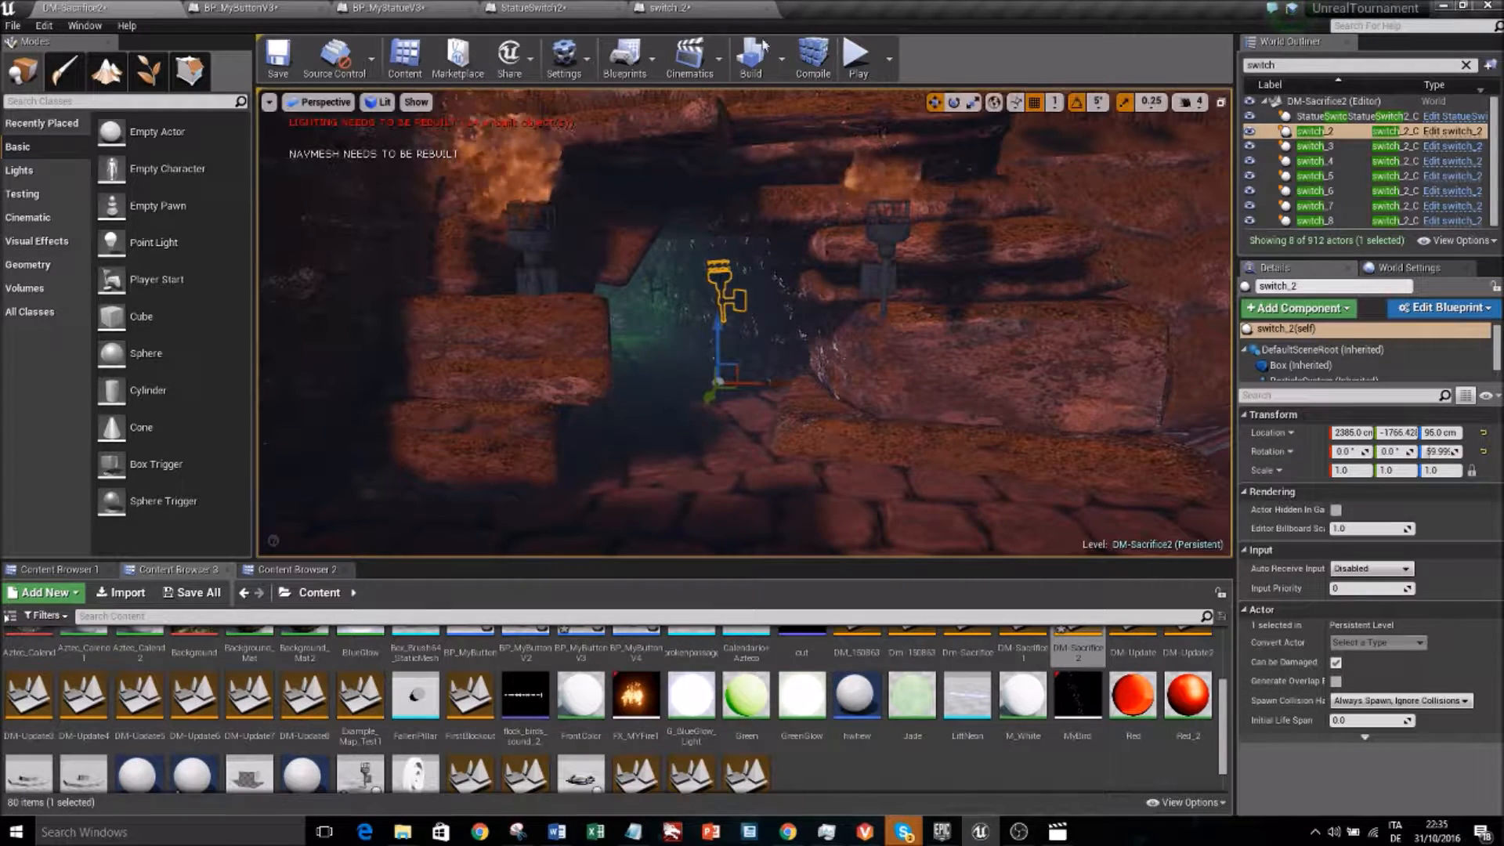
mouse_move(666, 8)
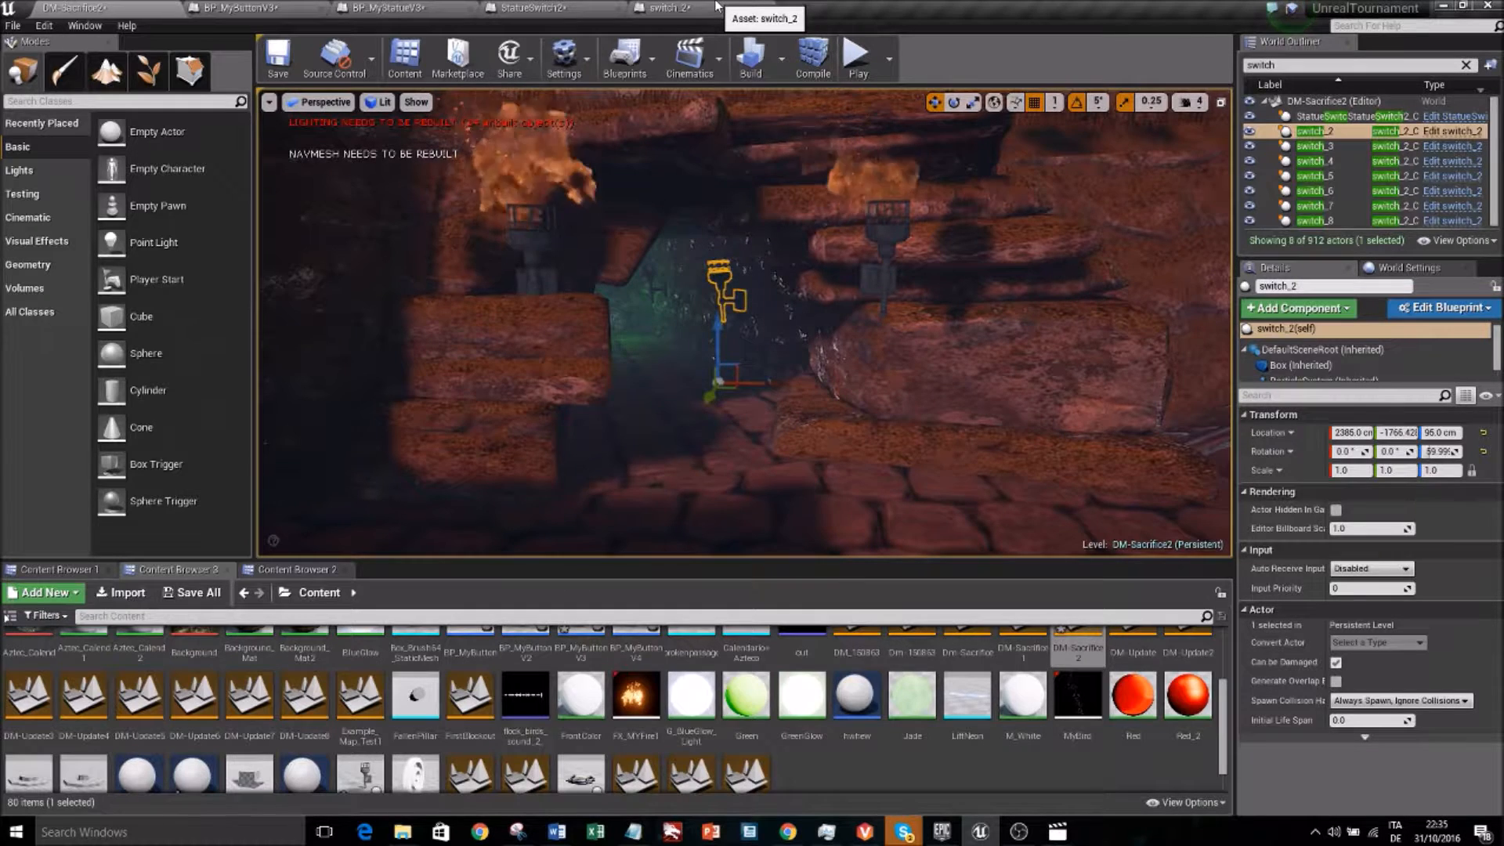
Open the switch_2 actor's Blueprint in the Blueprint editor
left_click(1443, 308)
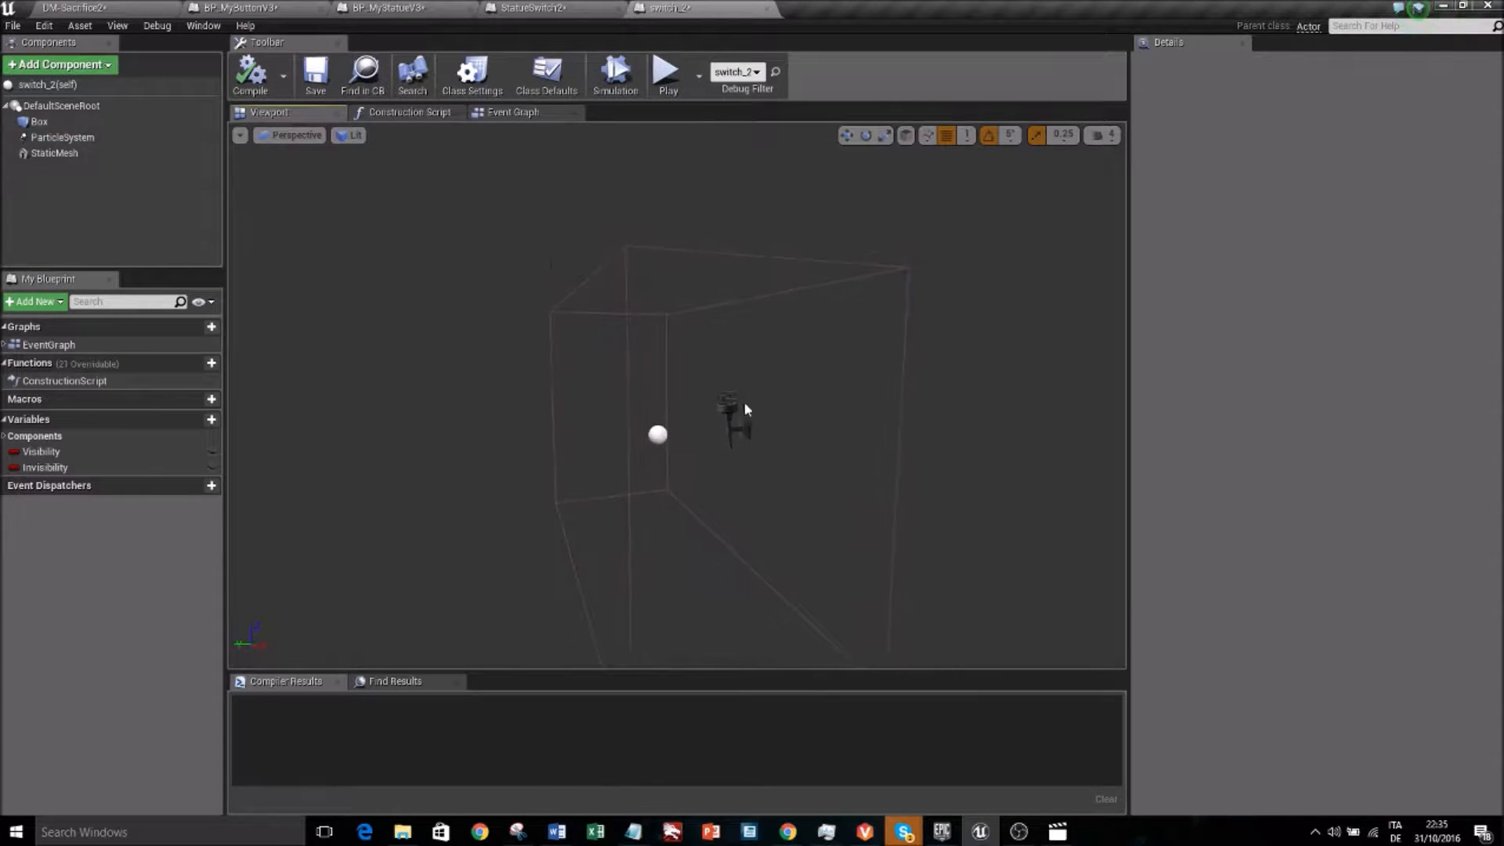
Inspect the Box, ParticleSystem and StaticMesh torch components' Details, then view the Event Graph
left_click(38, 122)
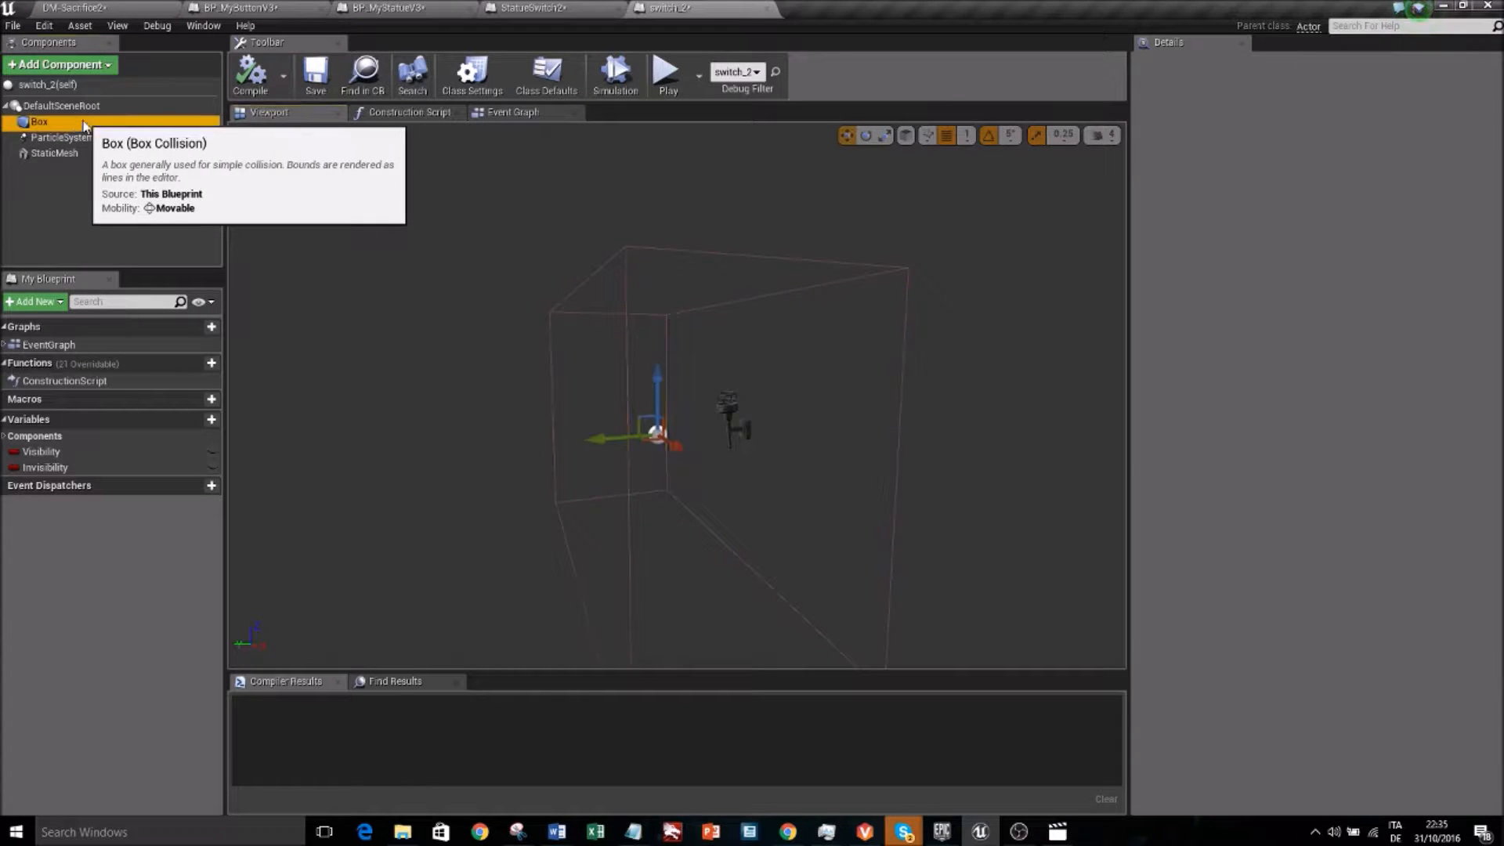
left_click(40, 122)
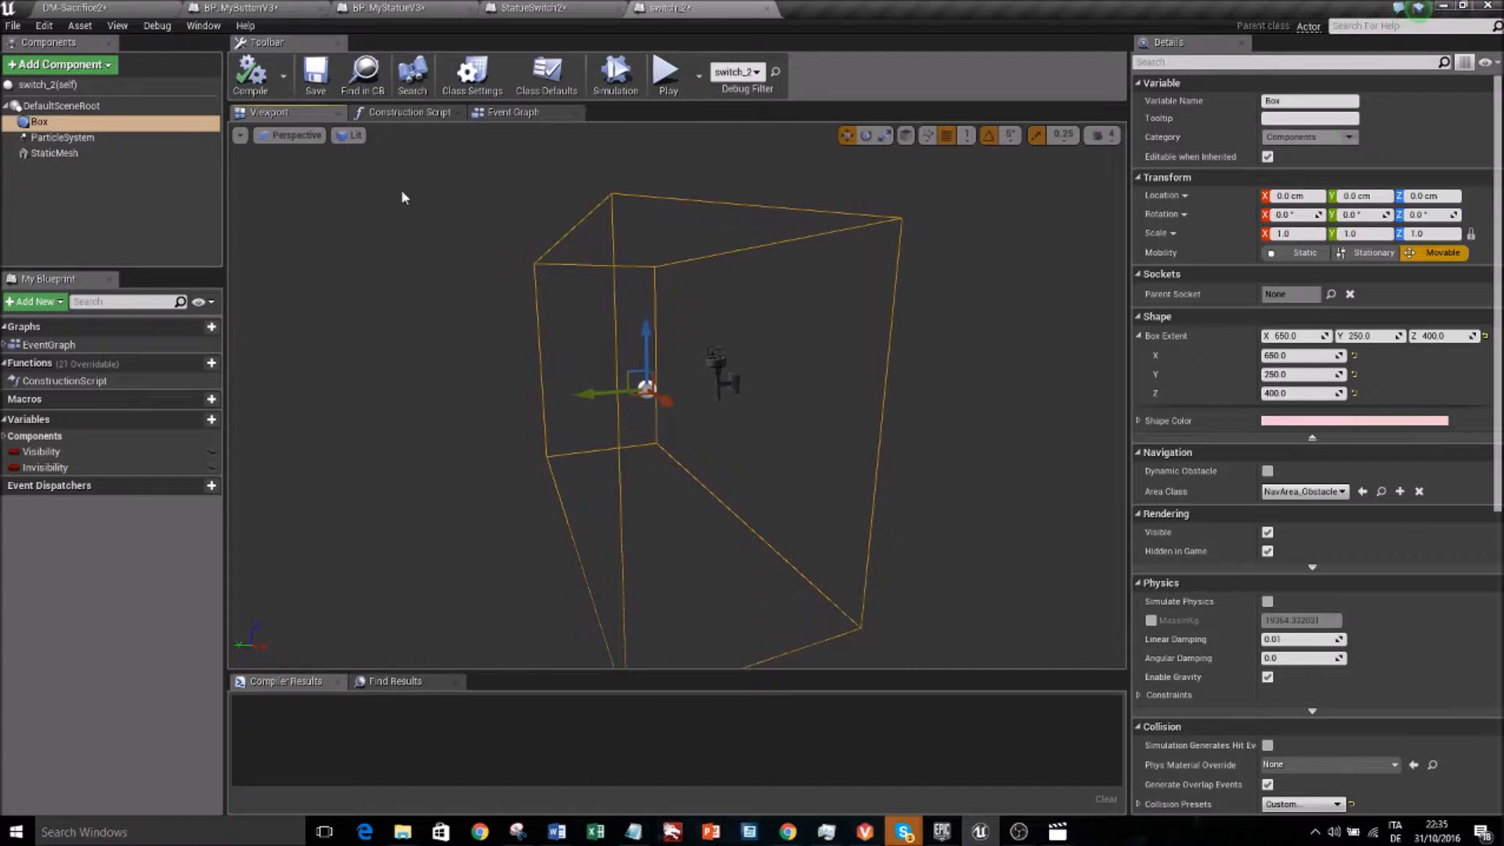
left_click(63, 138)
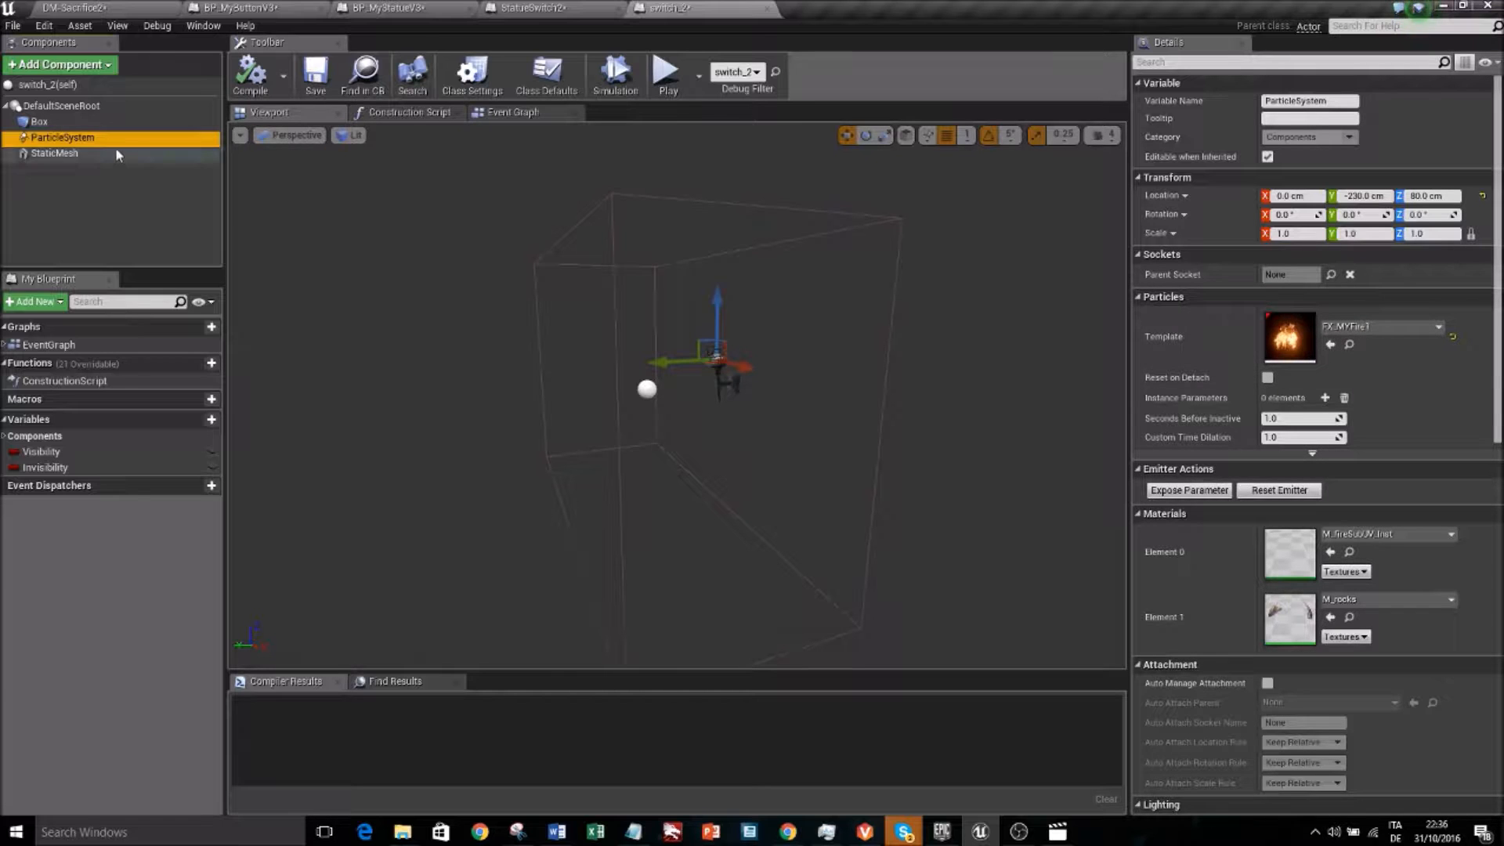
left_click(54, 154)
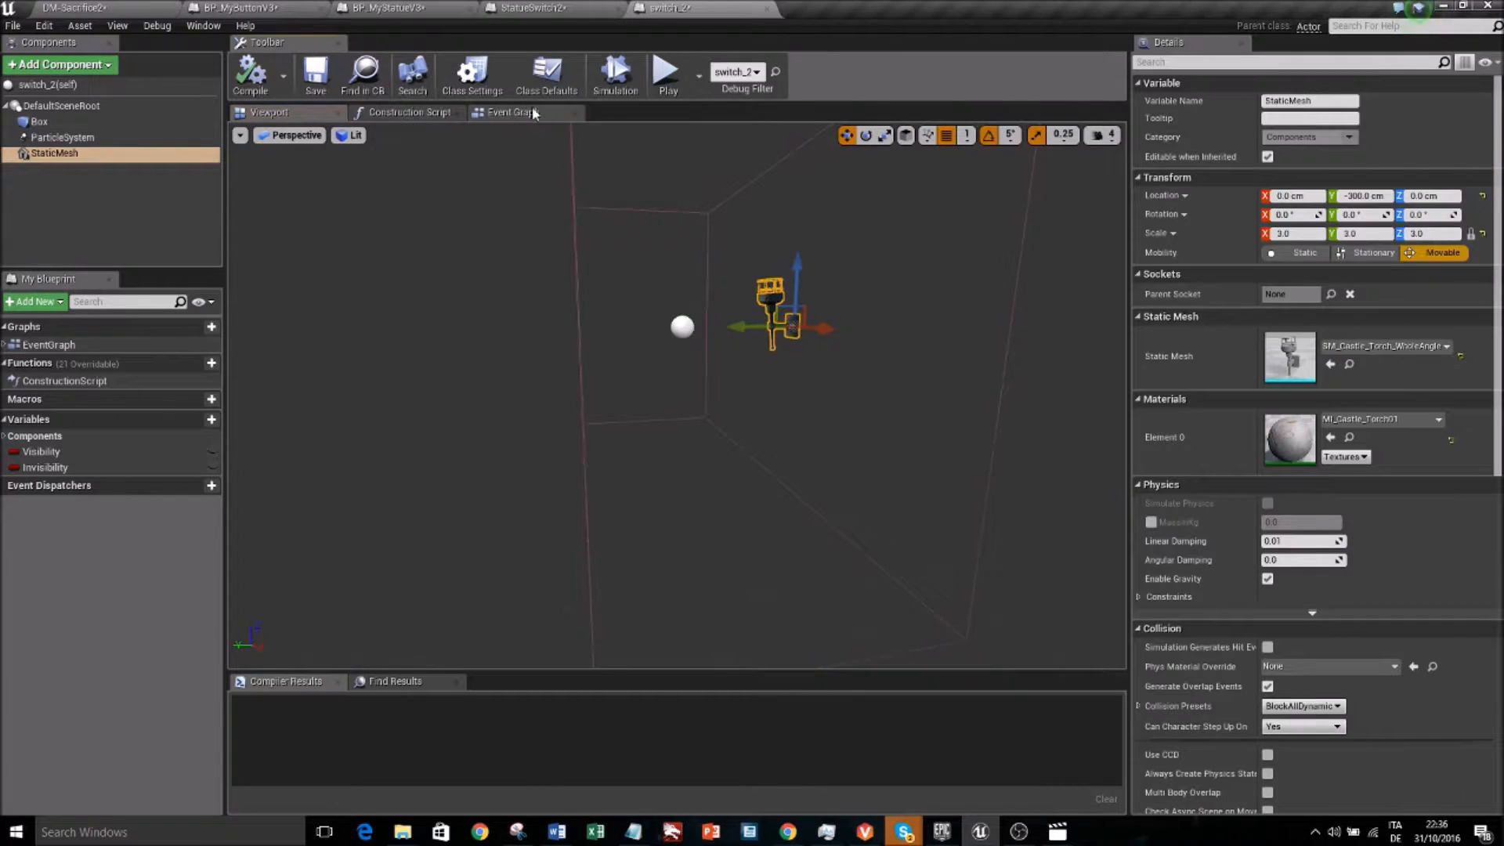
left_click(513, 112)
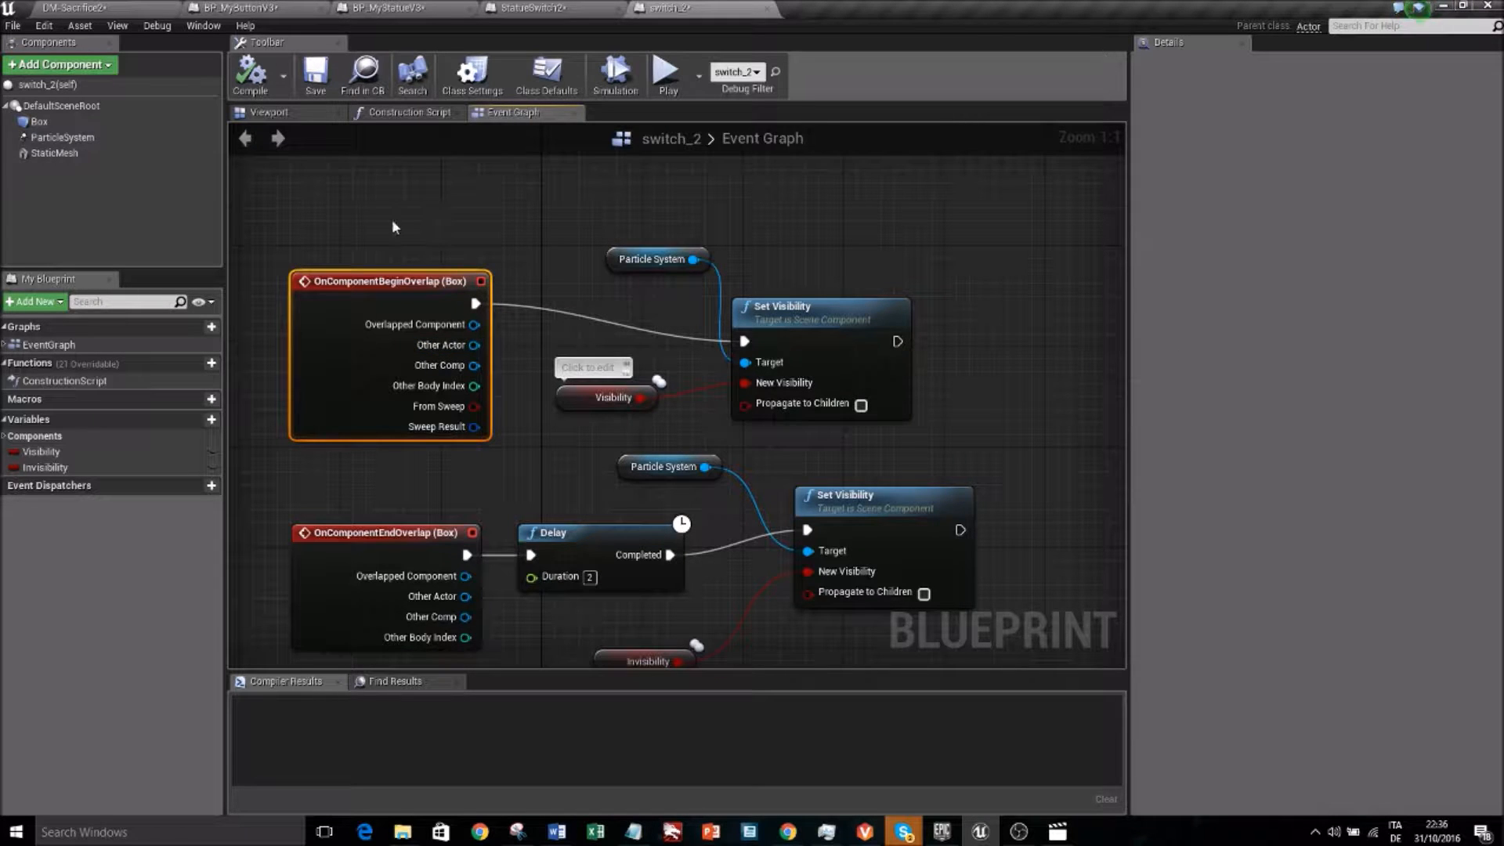
mouse_move(321, 113)
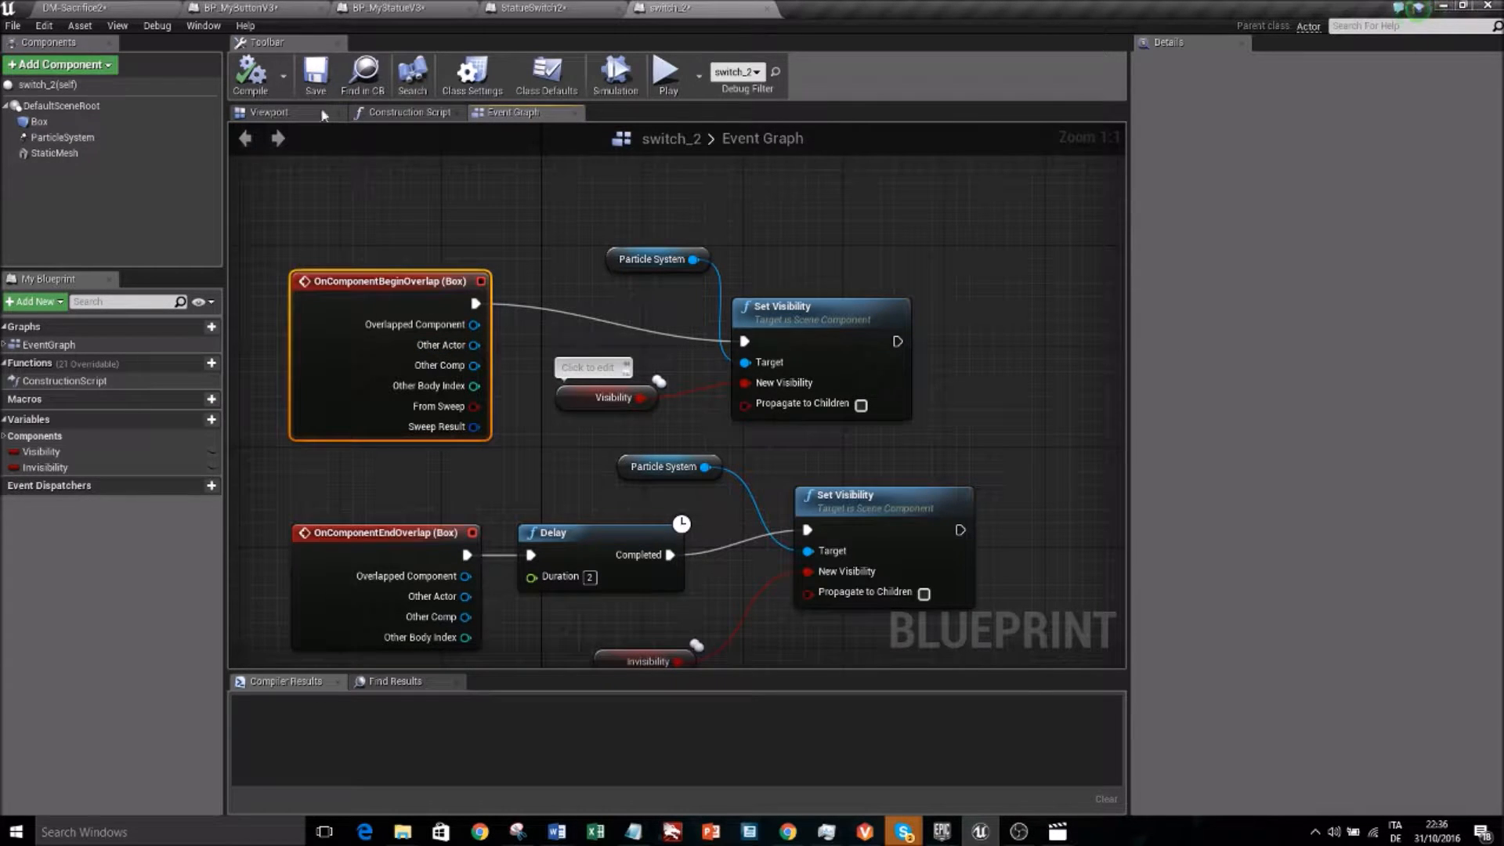
mouse_move(650, 333)
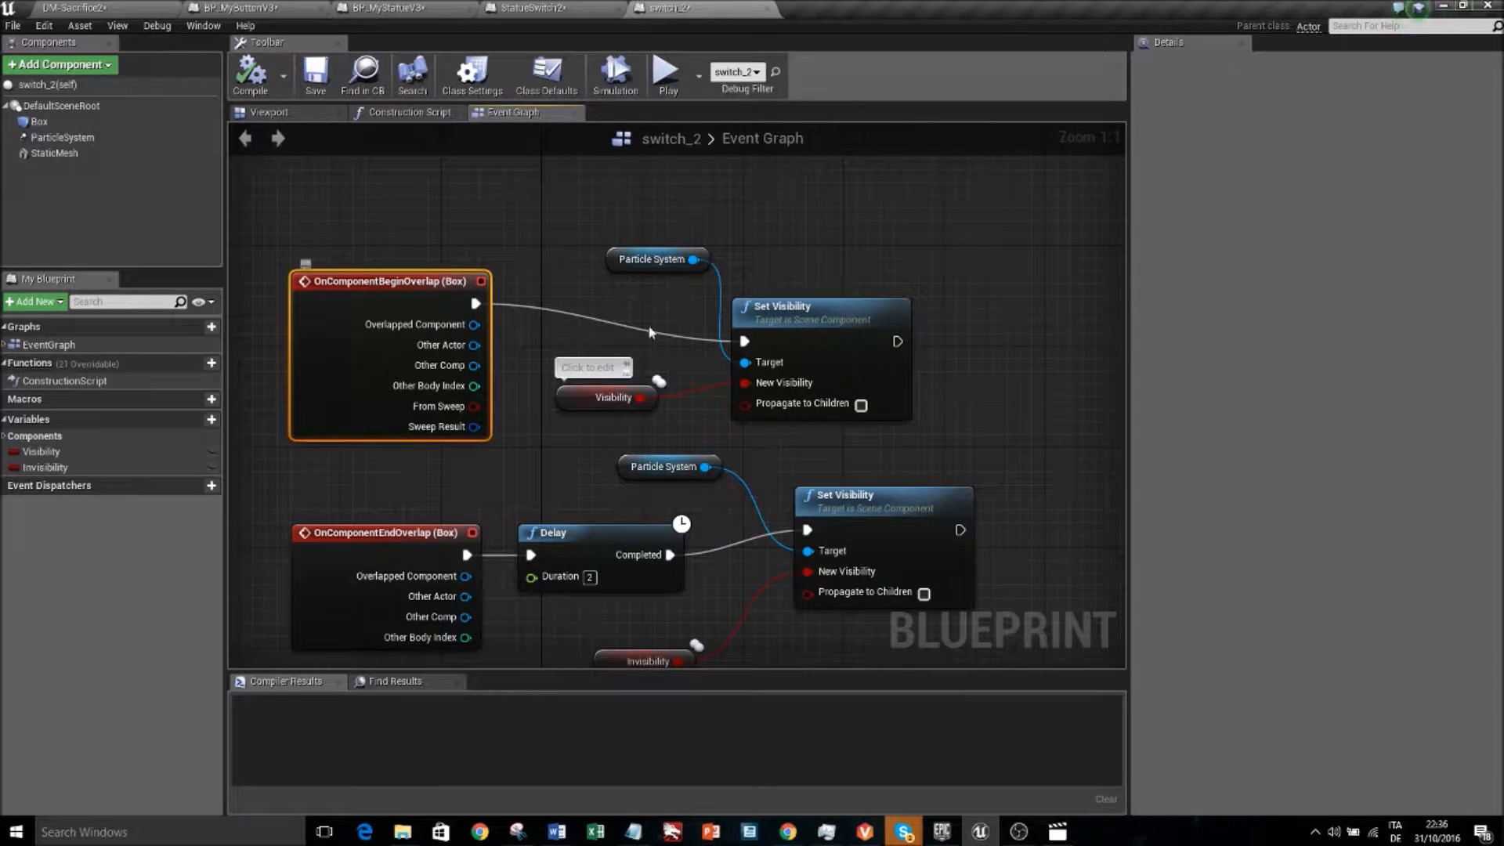
Review the begin/end overlap visibility logic with its 2-second delay and compile switch_2
left_click(72, 8)
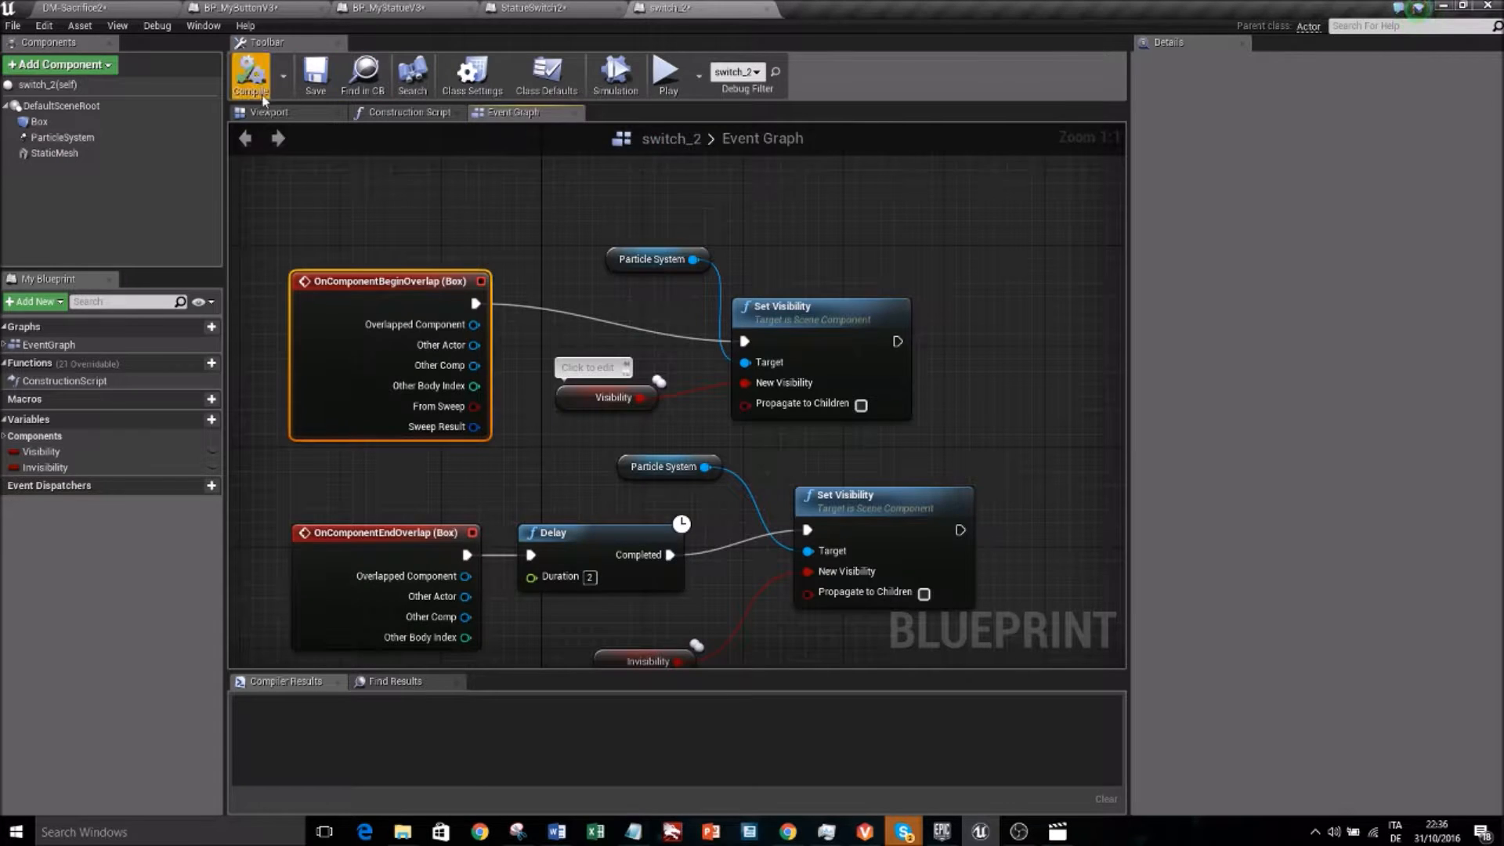
left_click(269, 112)
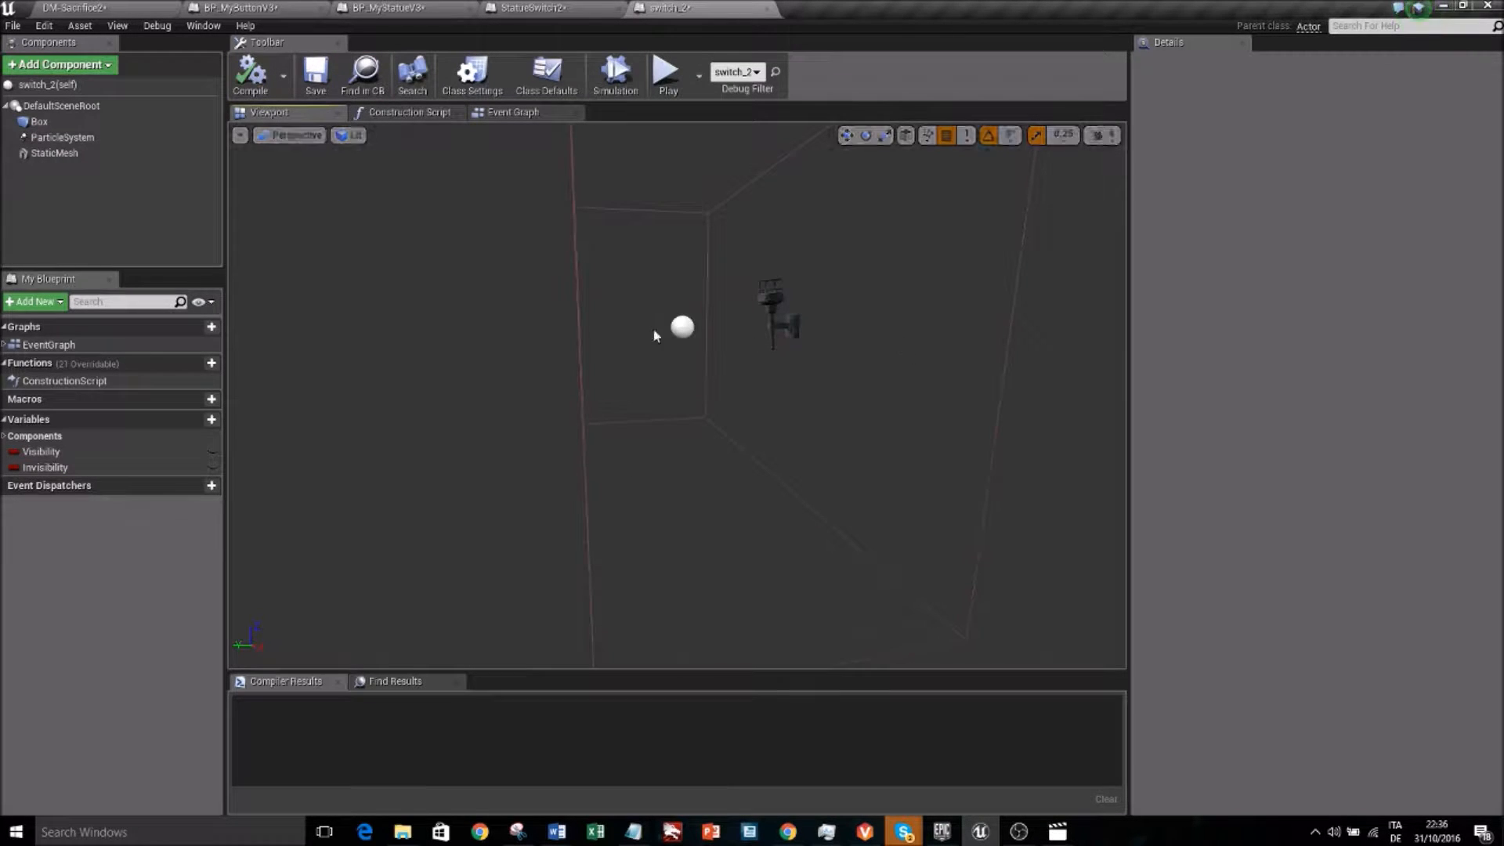
Check the Box trigger's Collision Presets, keeping its Pawn response set to Overlap
left_click(39, 122)
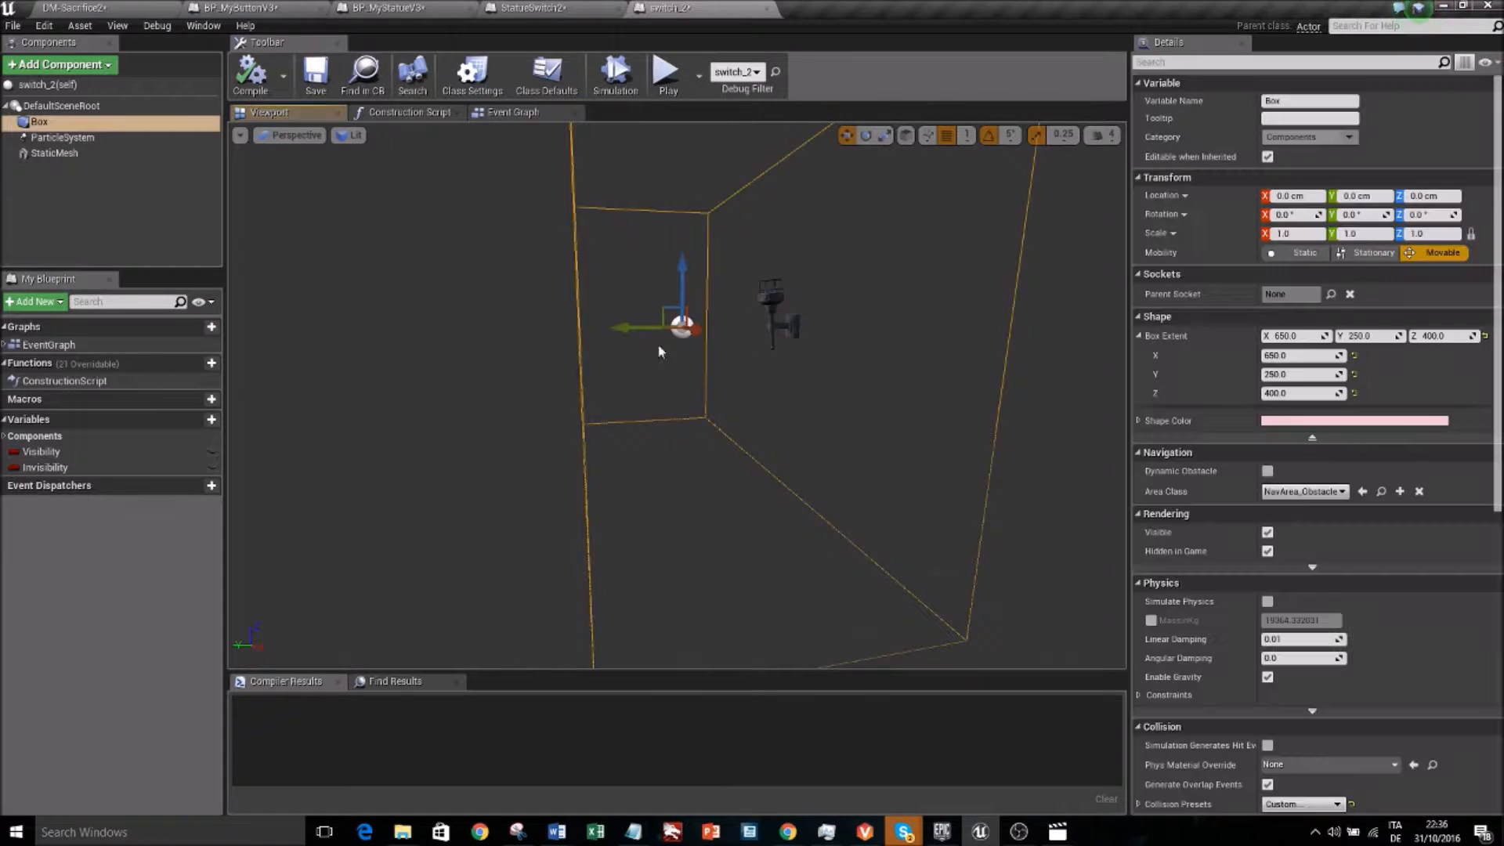
mouse_move(1326, 513)
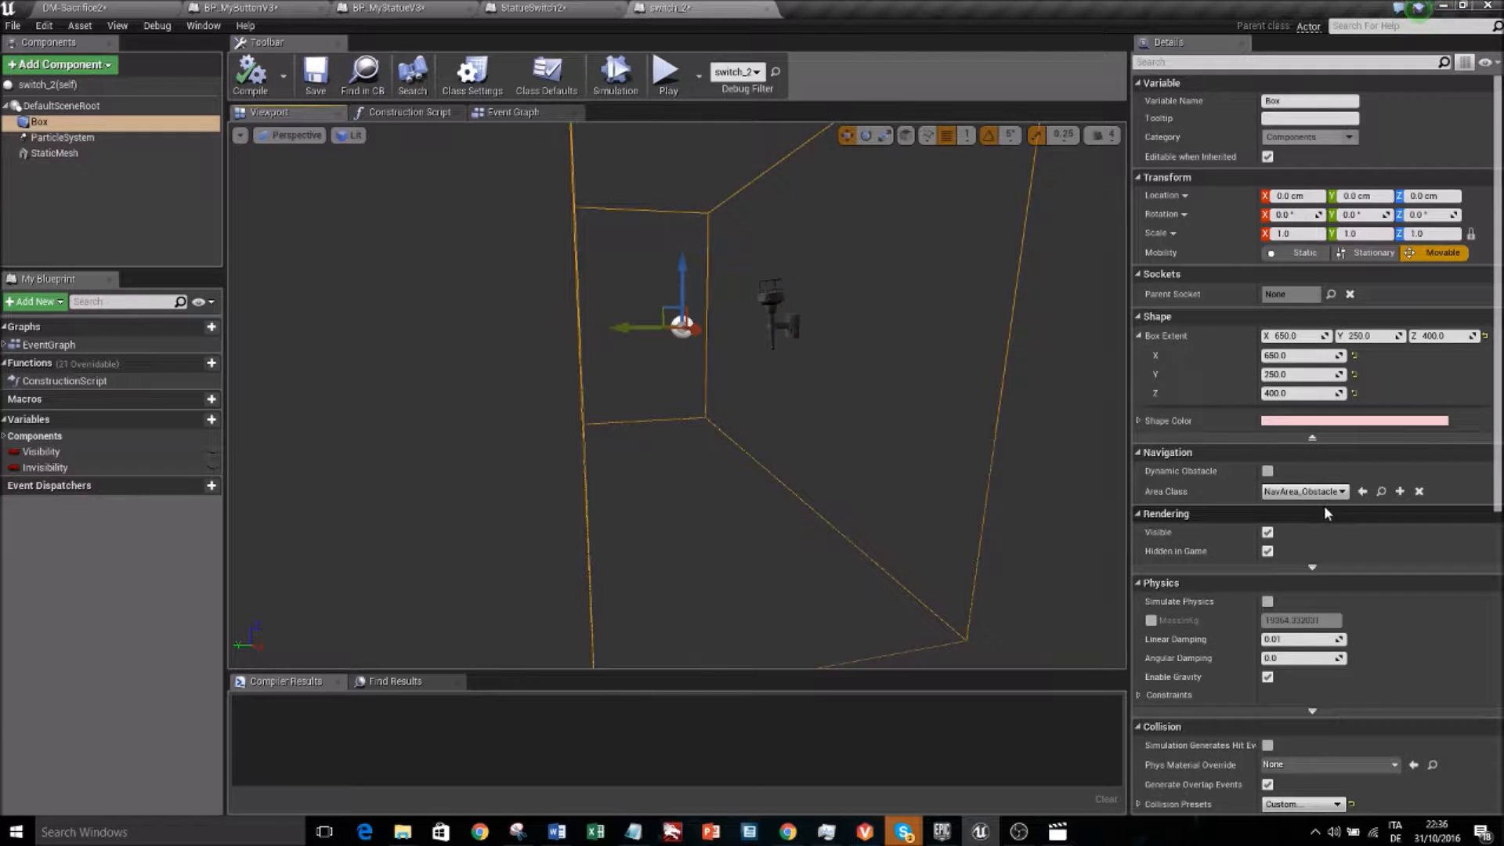
scroll("down", 3)
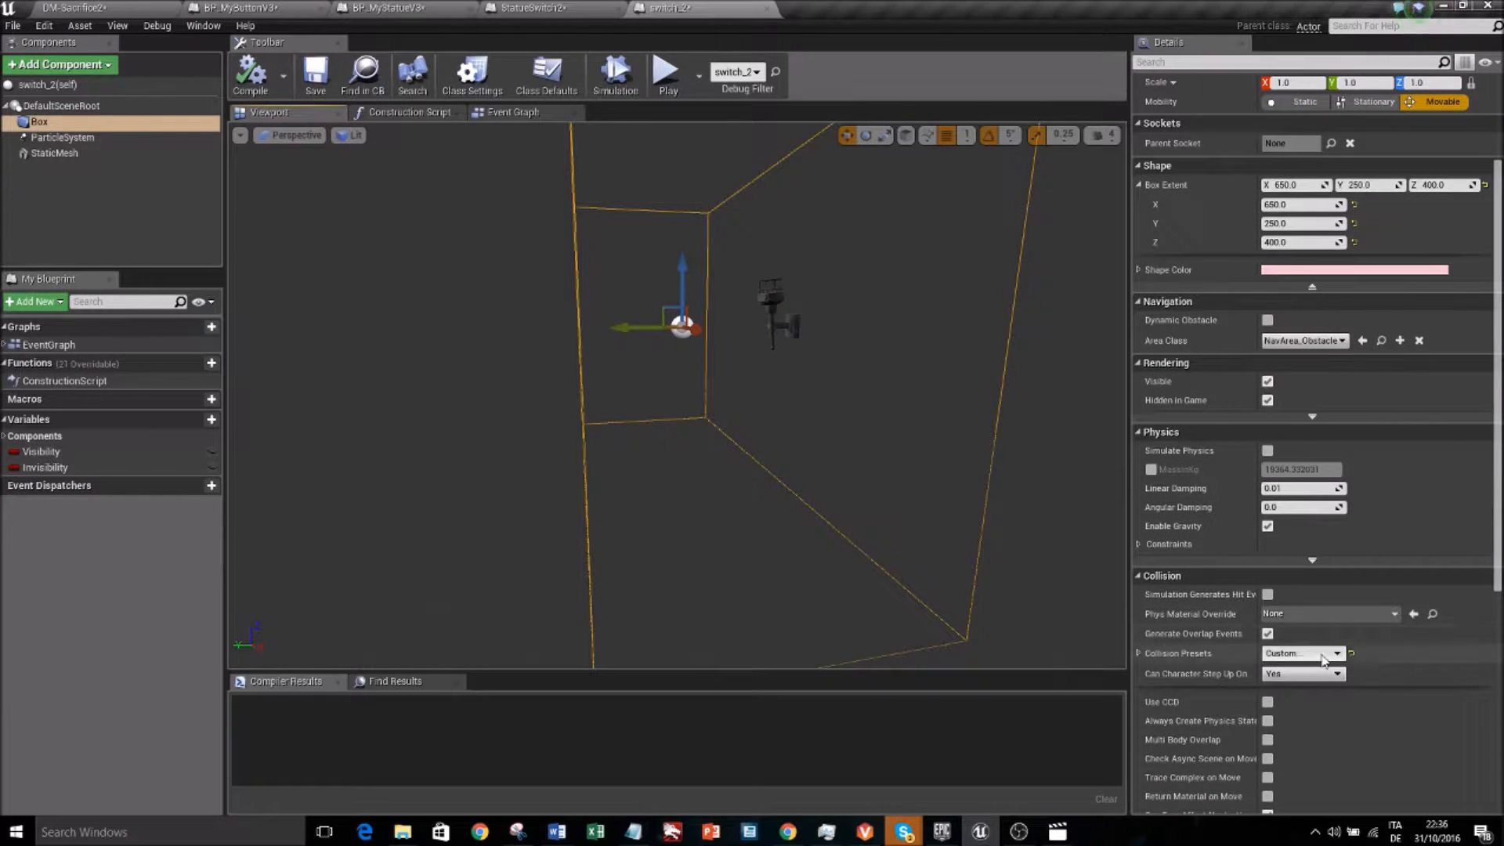
left_click(1334, 653)
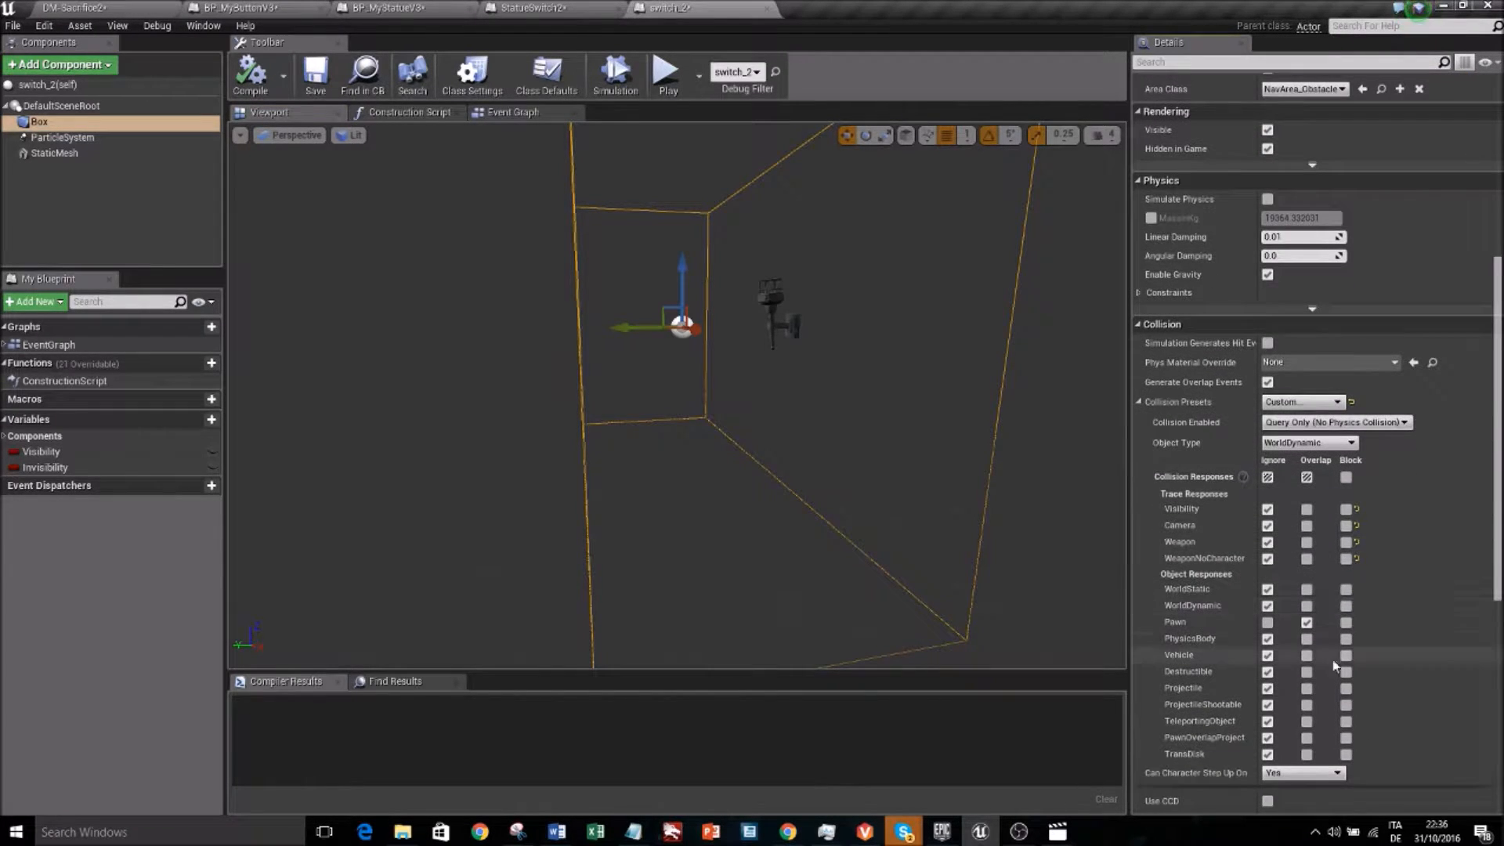
left_click(1307, 621)
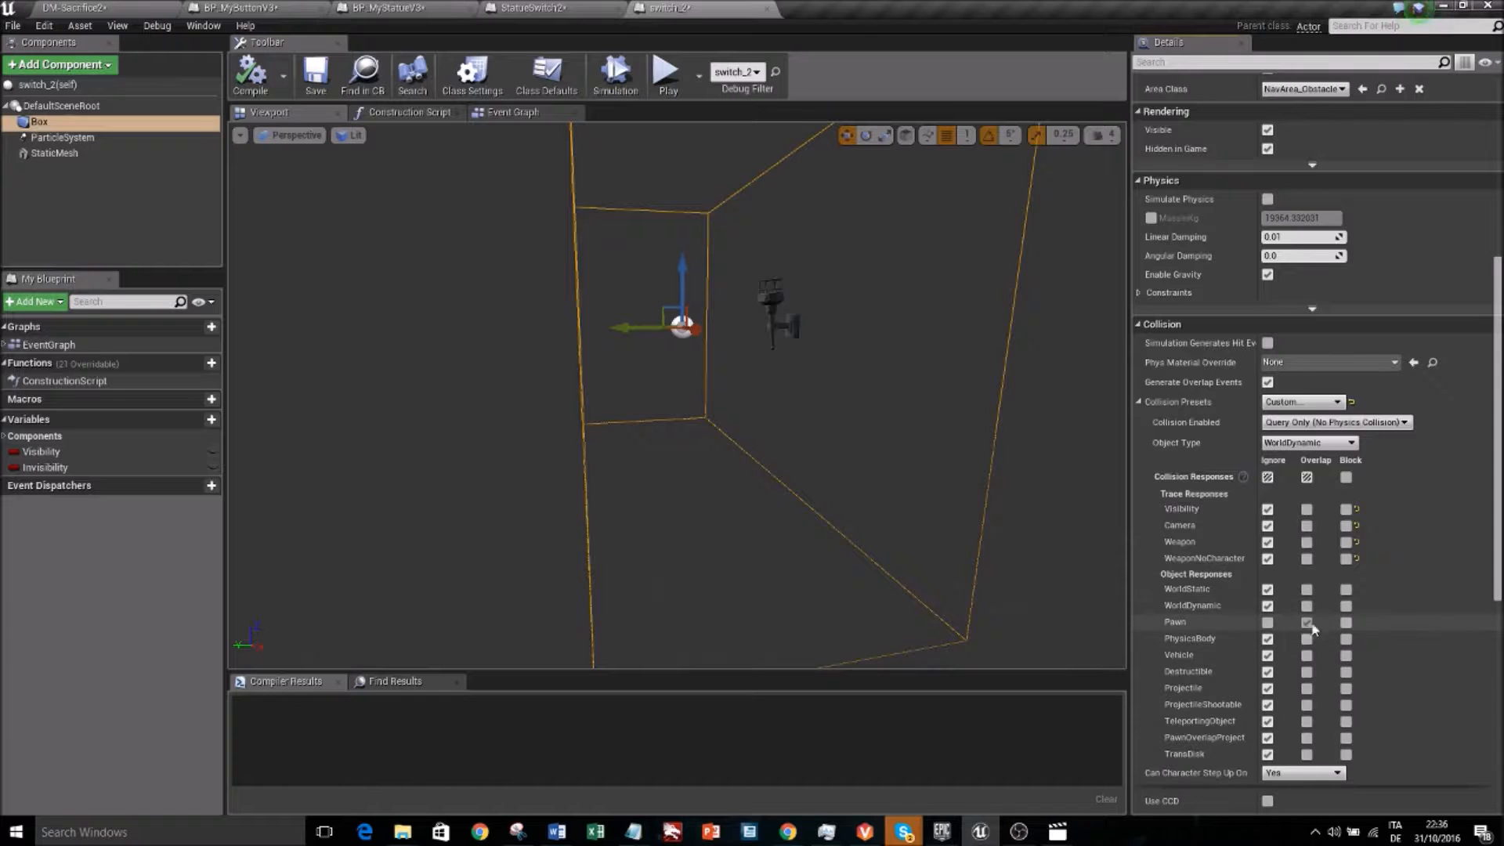
left_click(1305, 621)
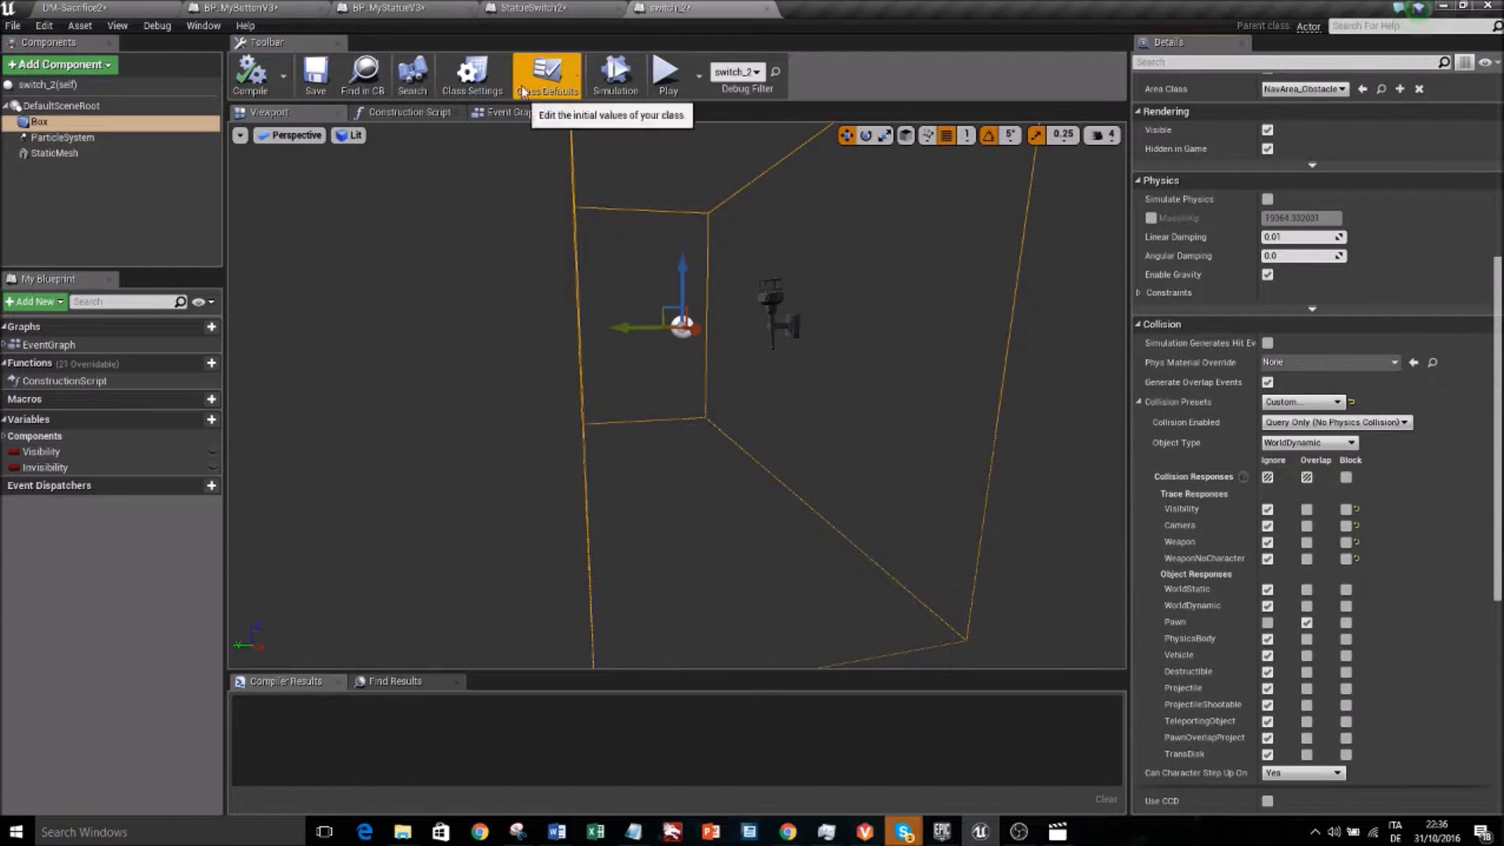
left_click(512, 112)
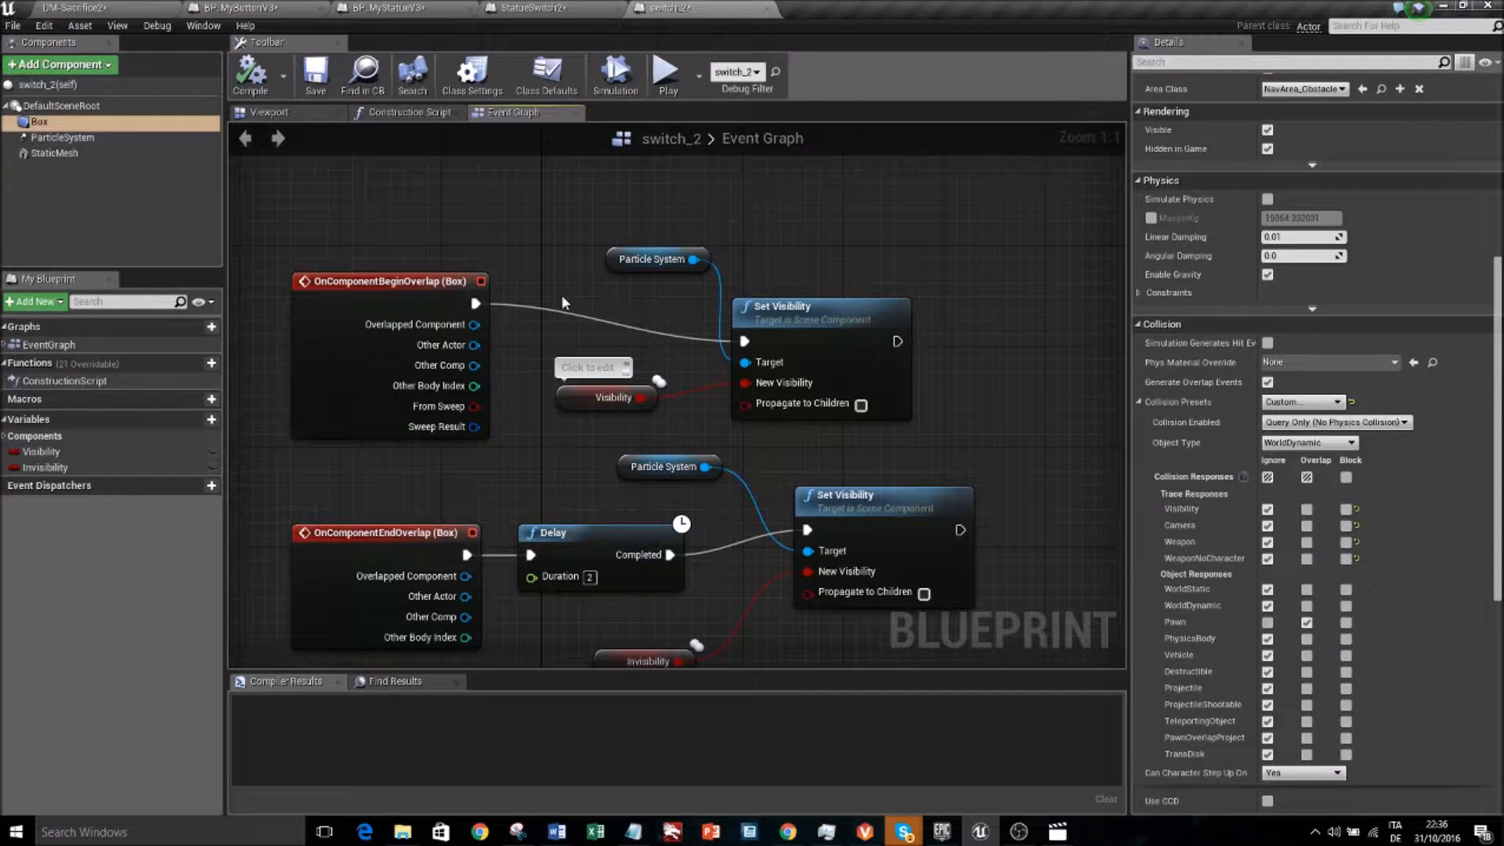
mouse_move(588, 336)
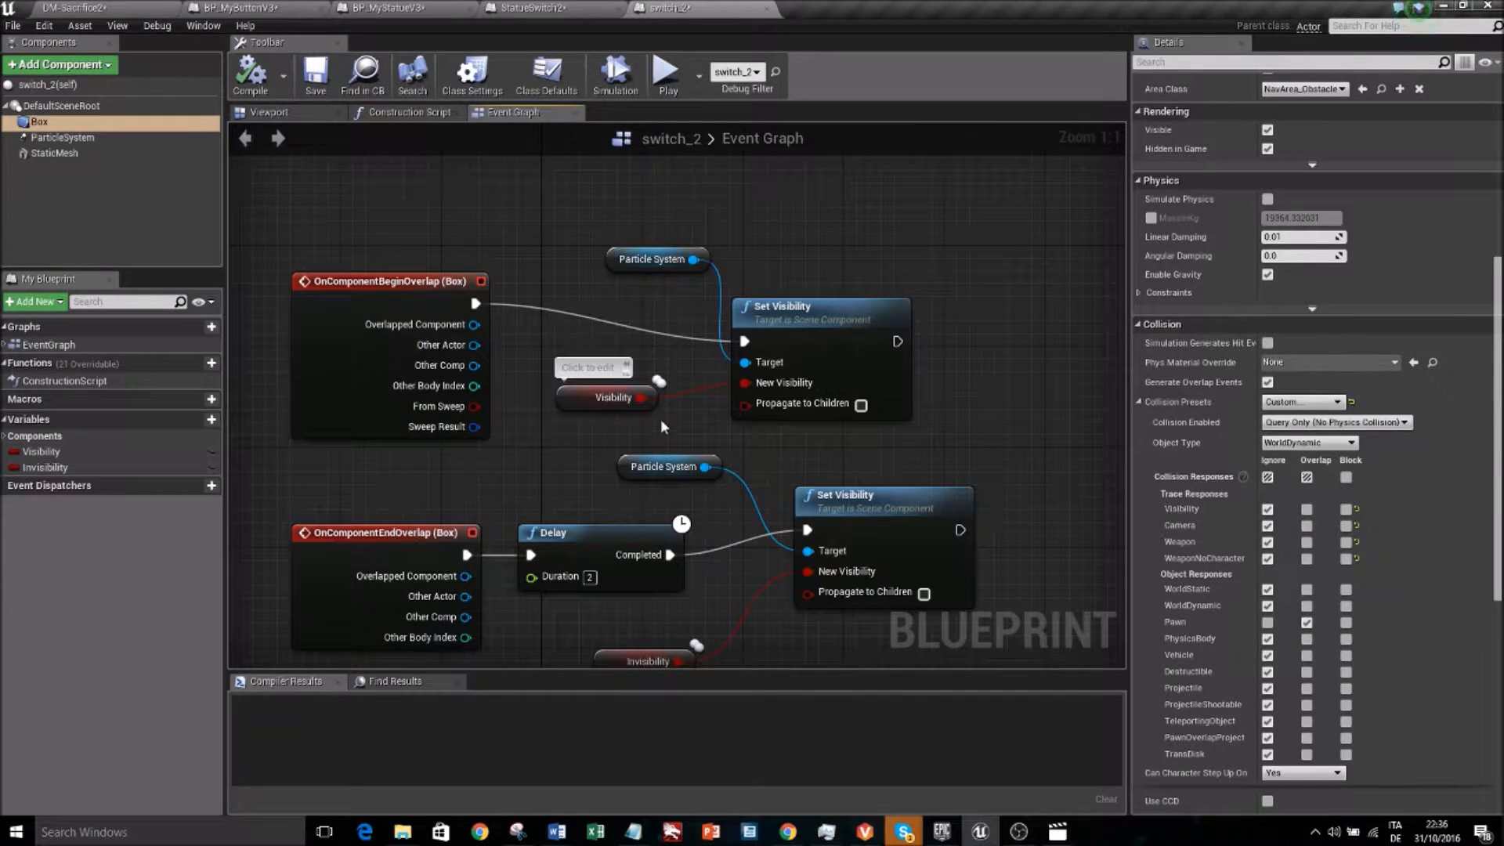
mouse_move(508, 334)
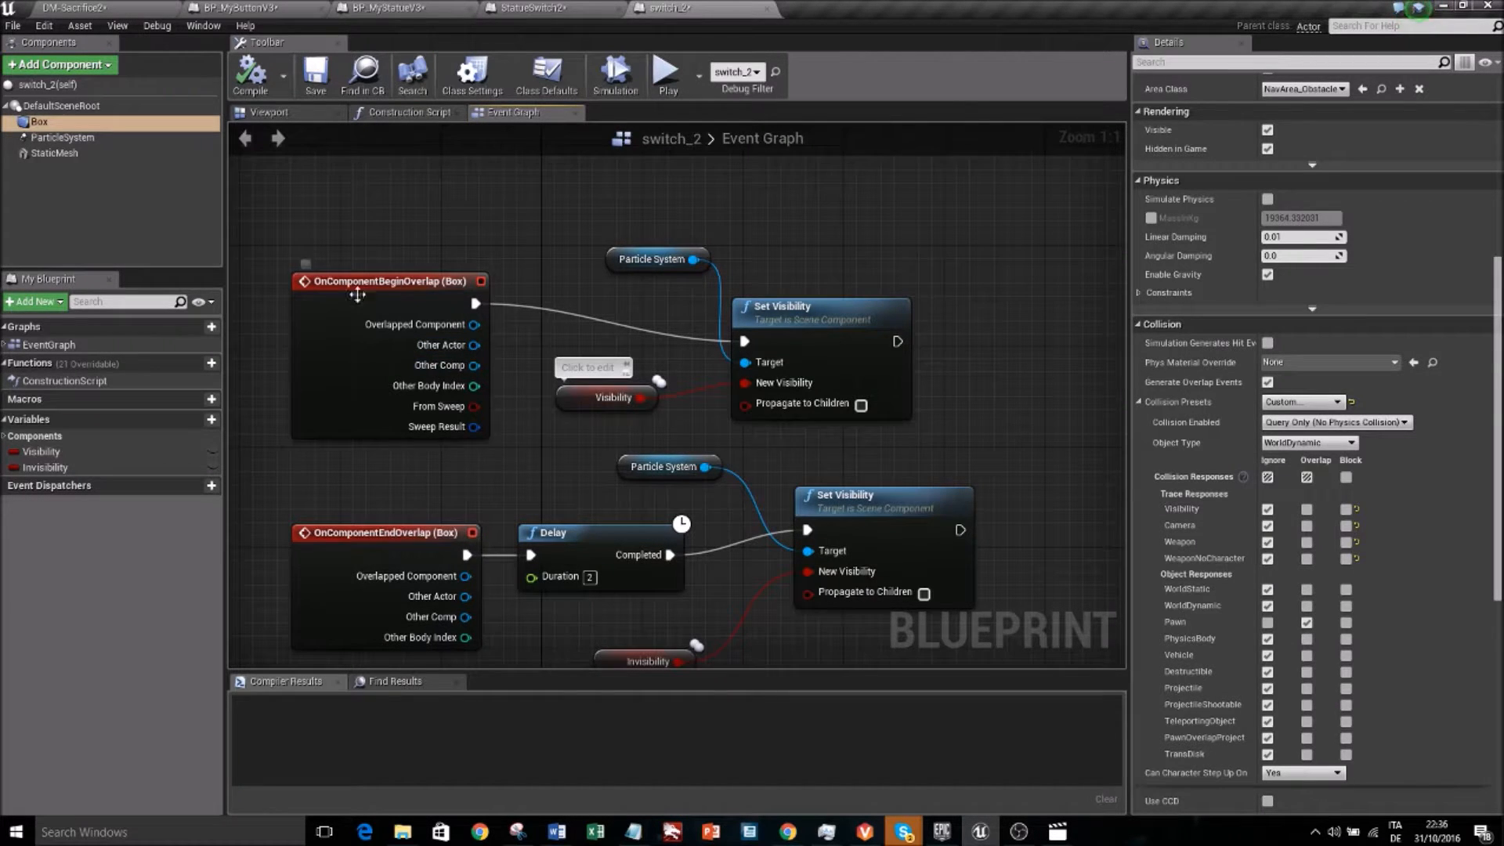
mouse_move(612, 397)
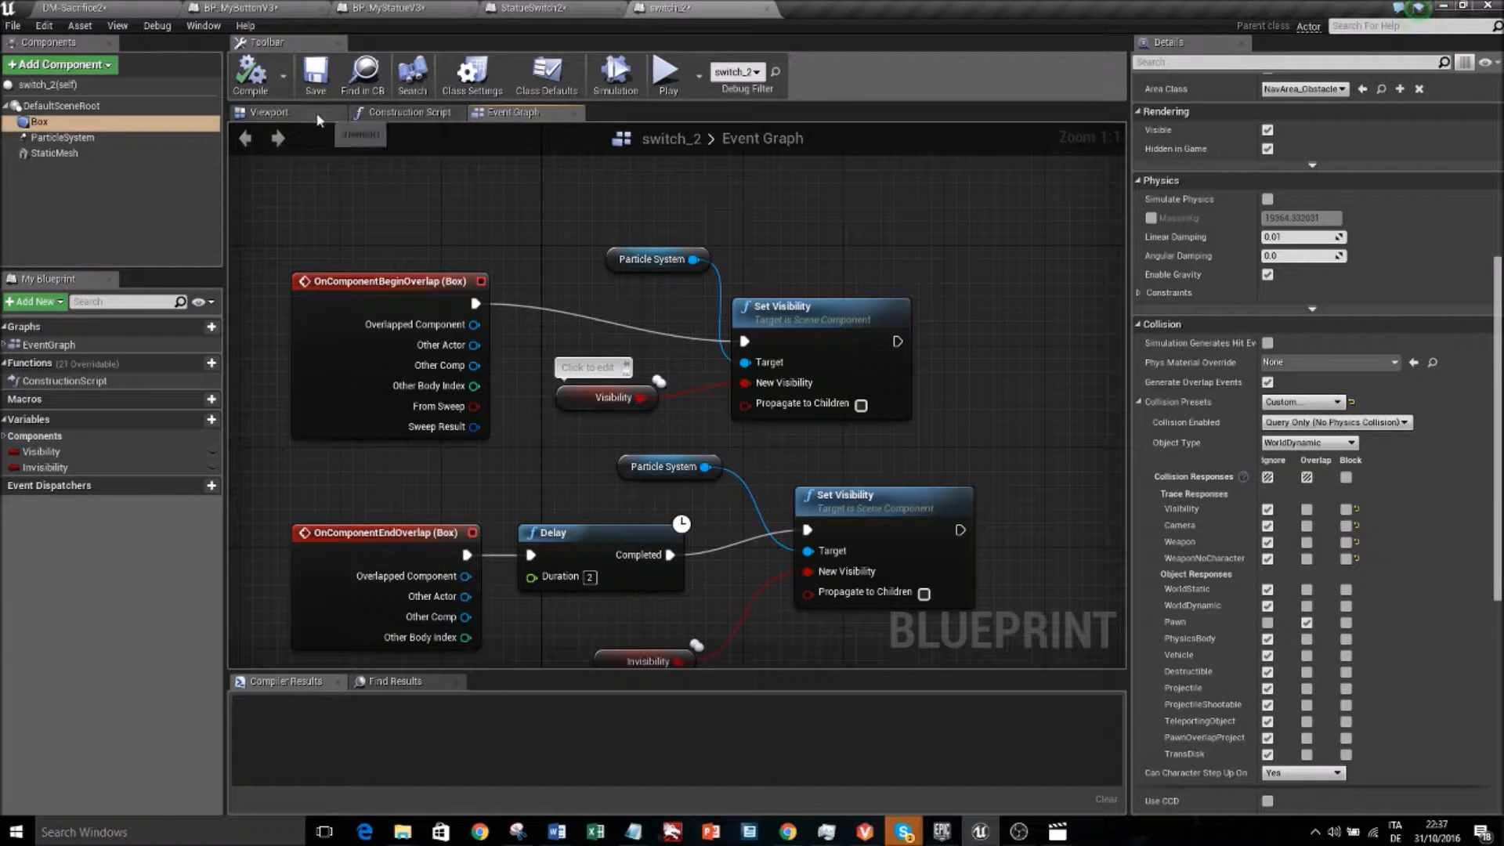
left_click(270, 112)
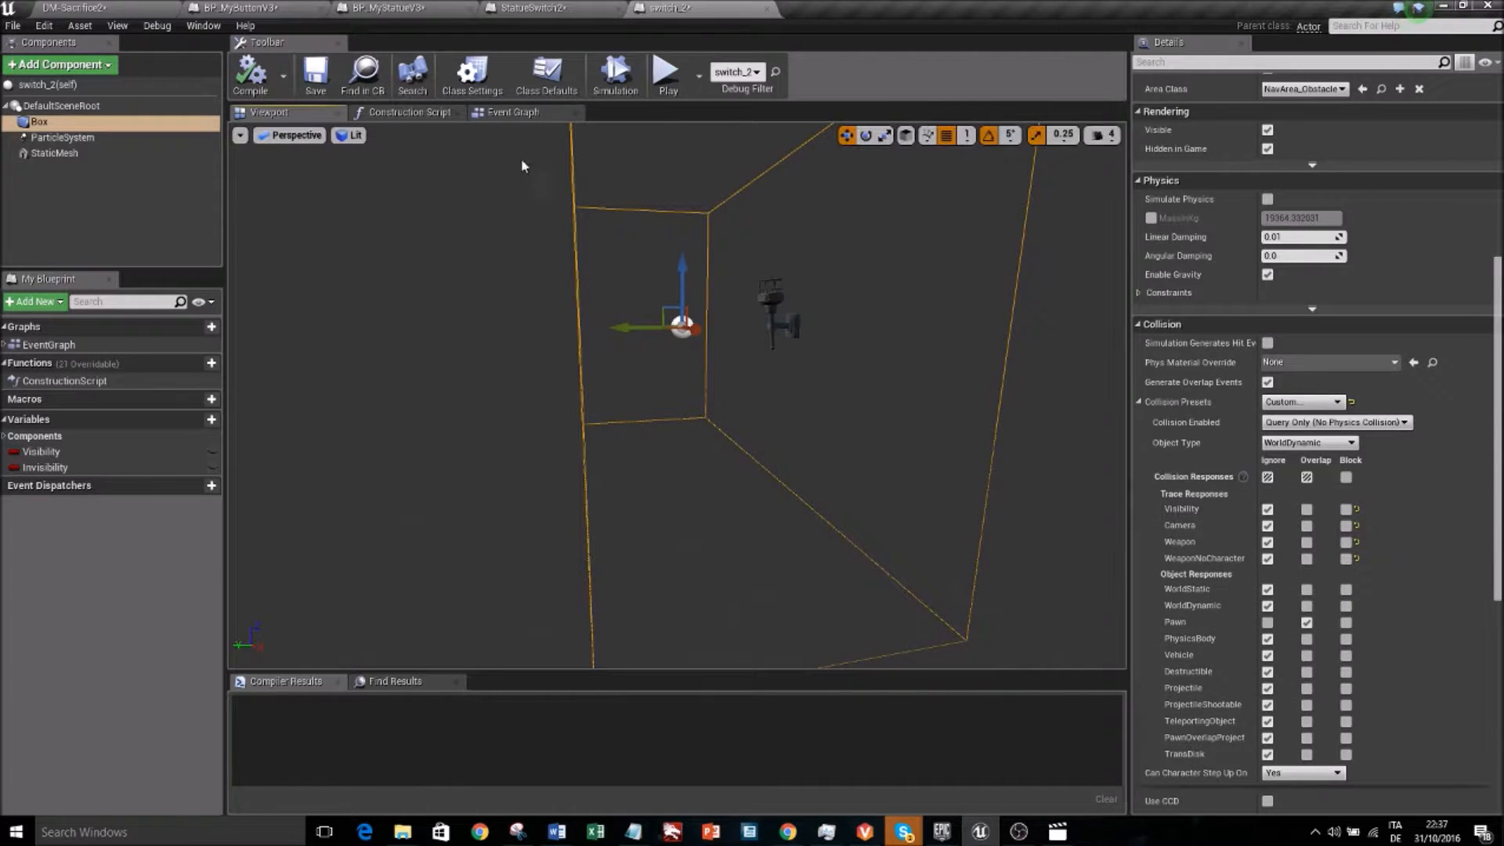
left_click(514, 112)
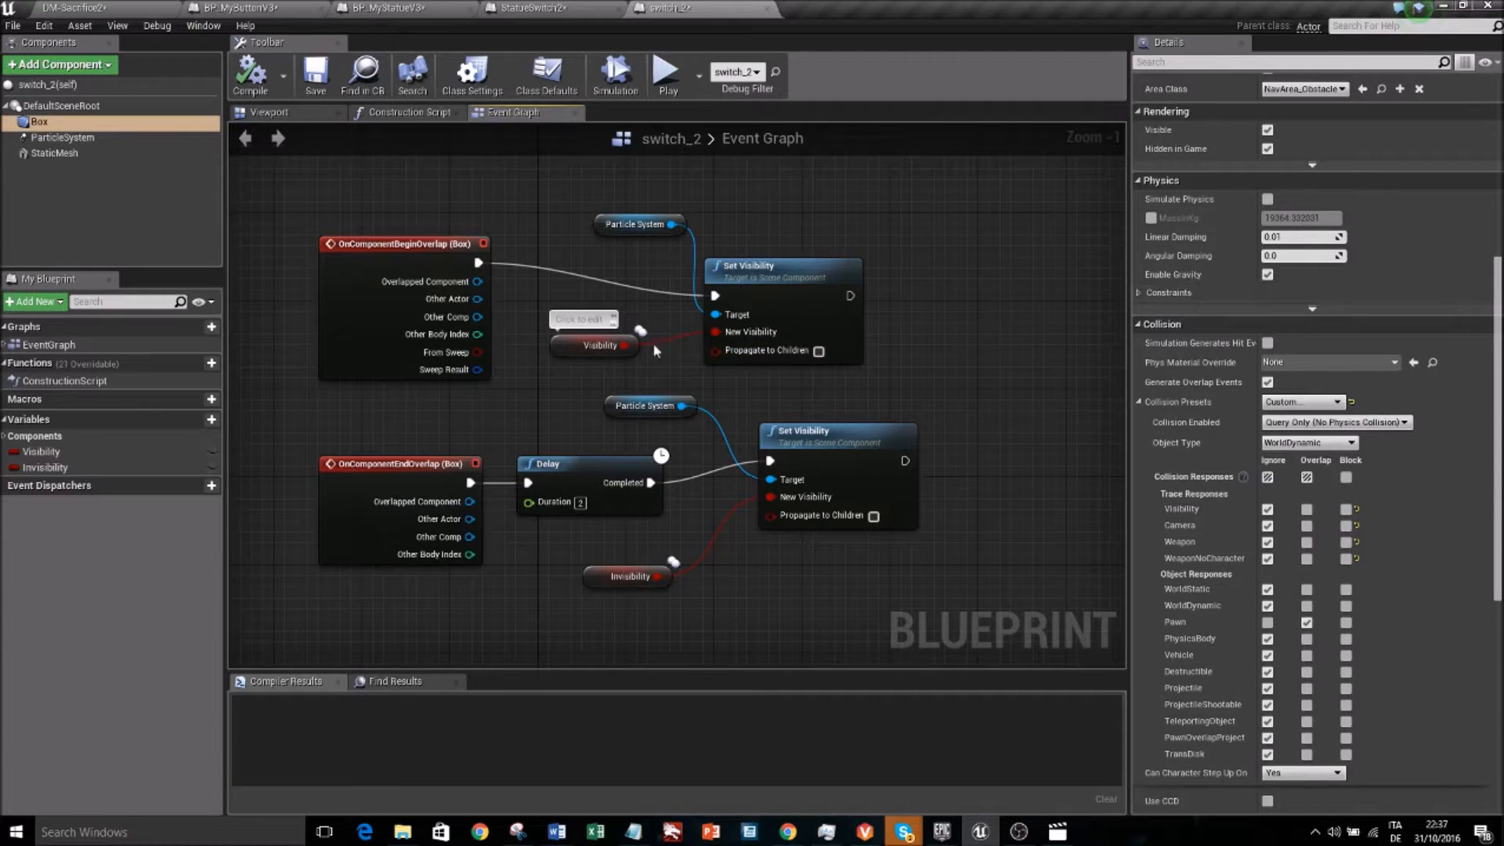
left_click(595, 345)
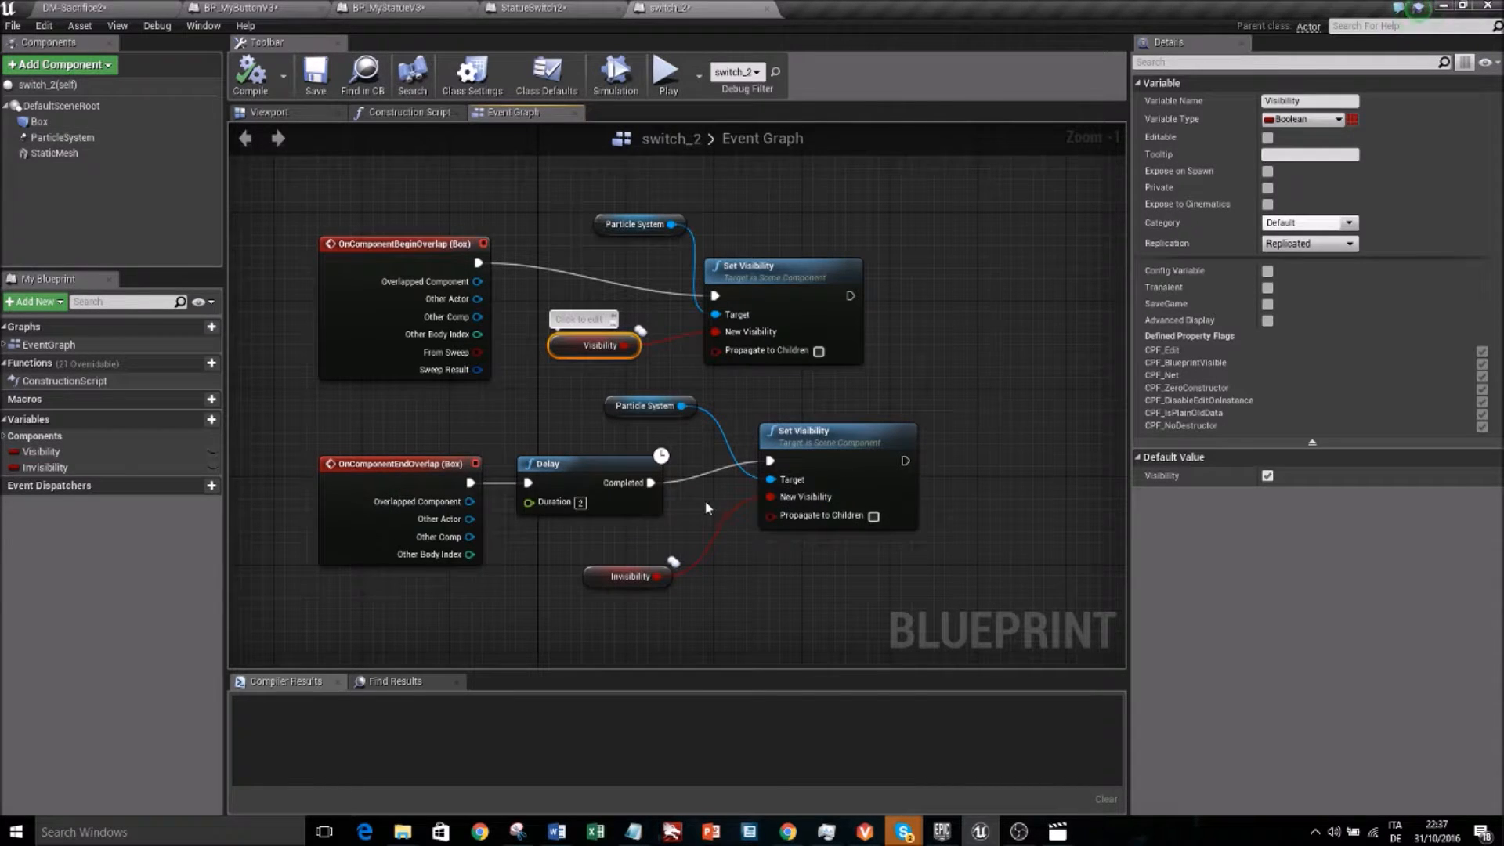
mouse_move(601, 458)
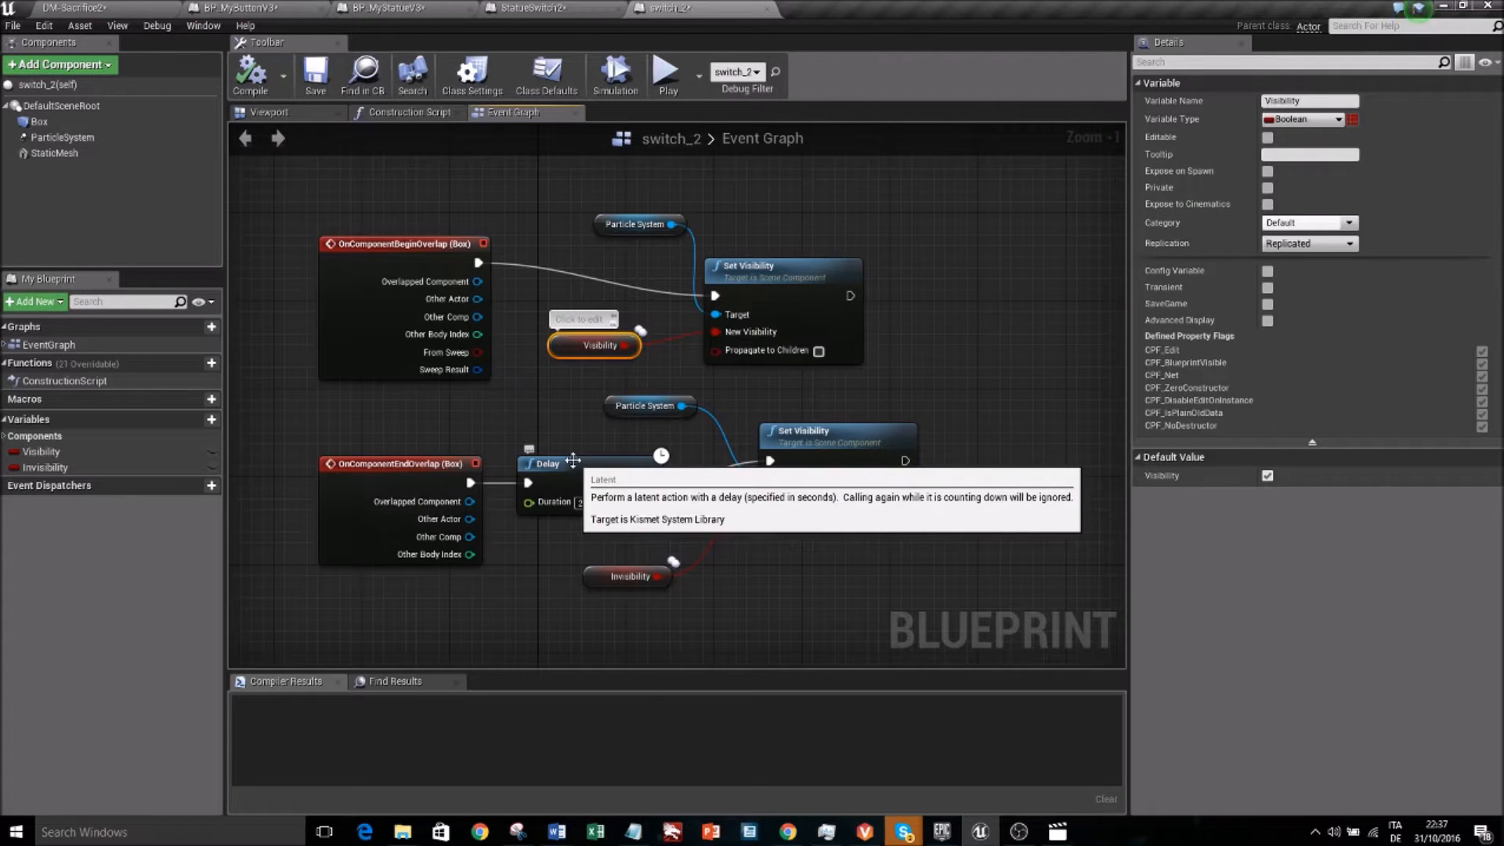
mouse_move(439, 453)
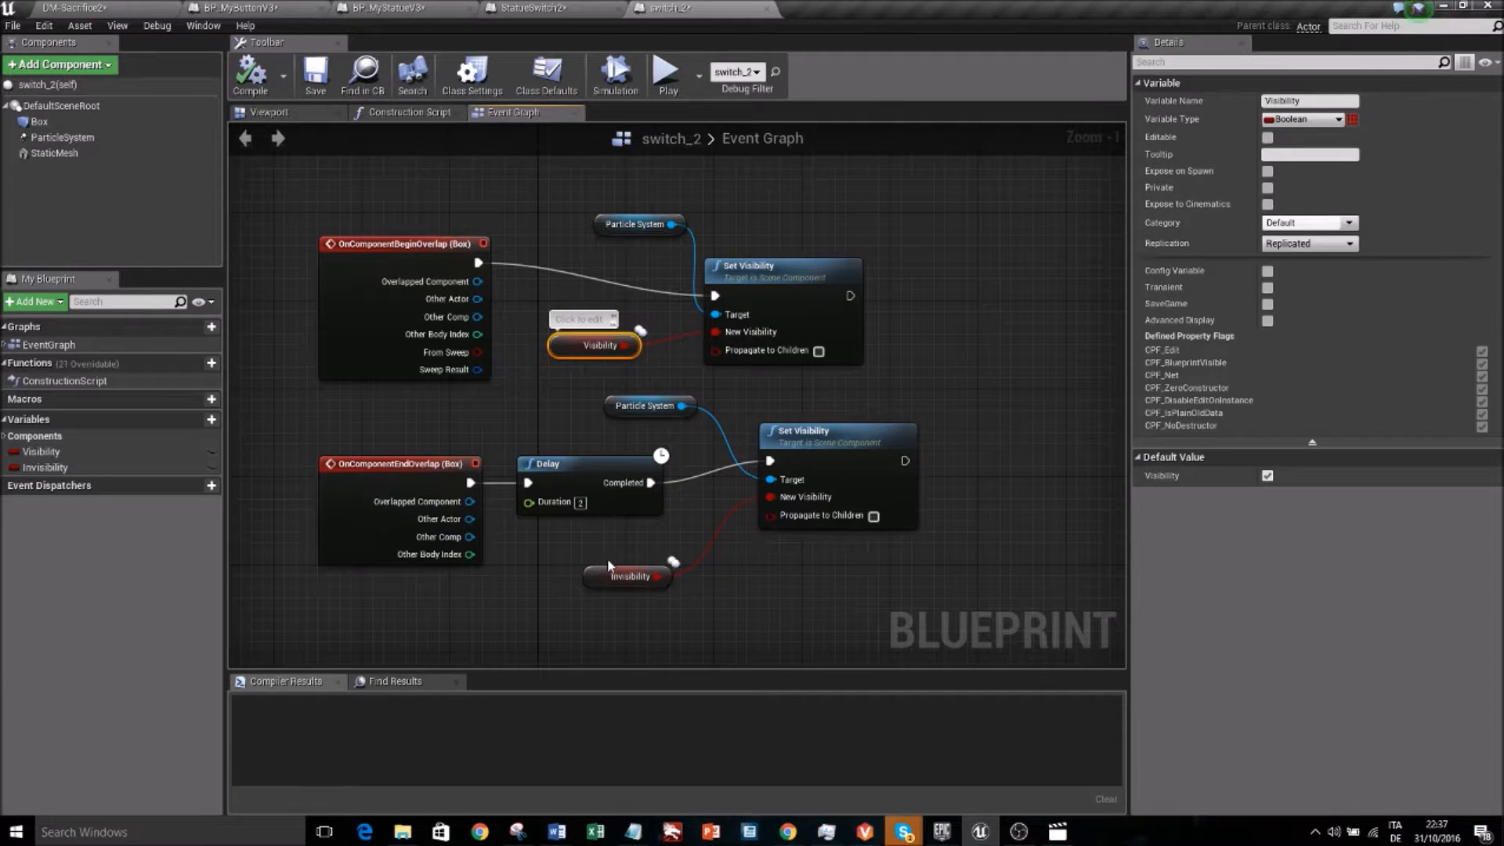
mouse_move(769, 461)
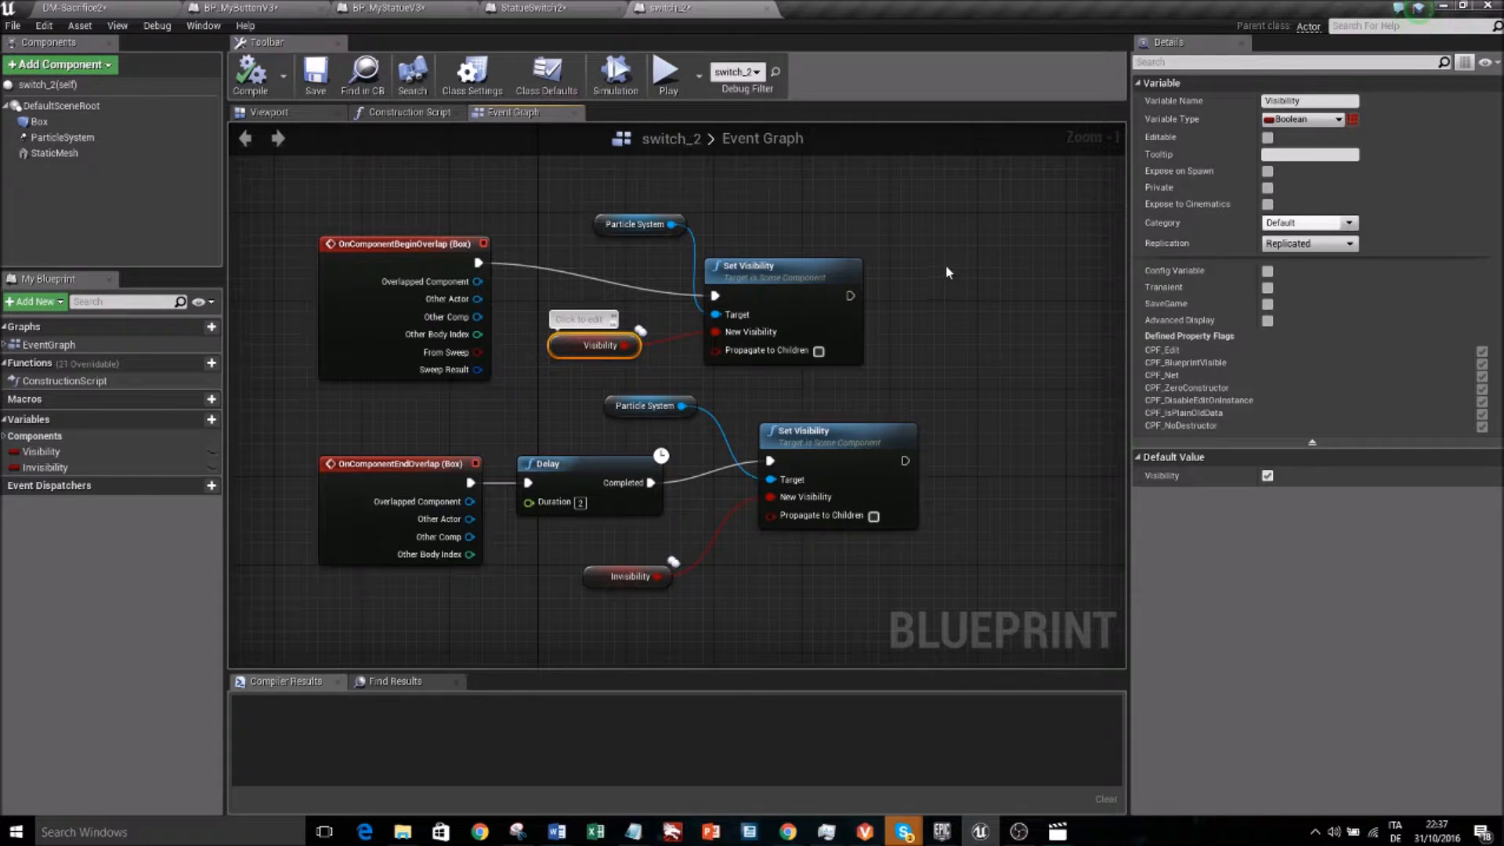
mouse_move(928, 259)
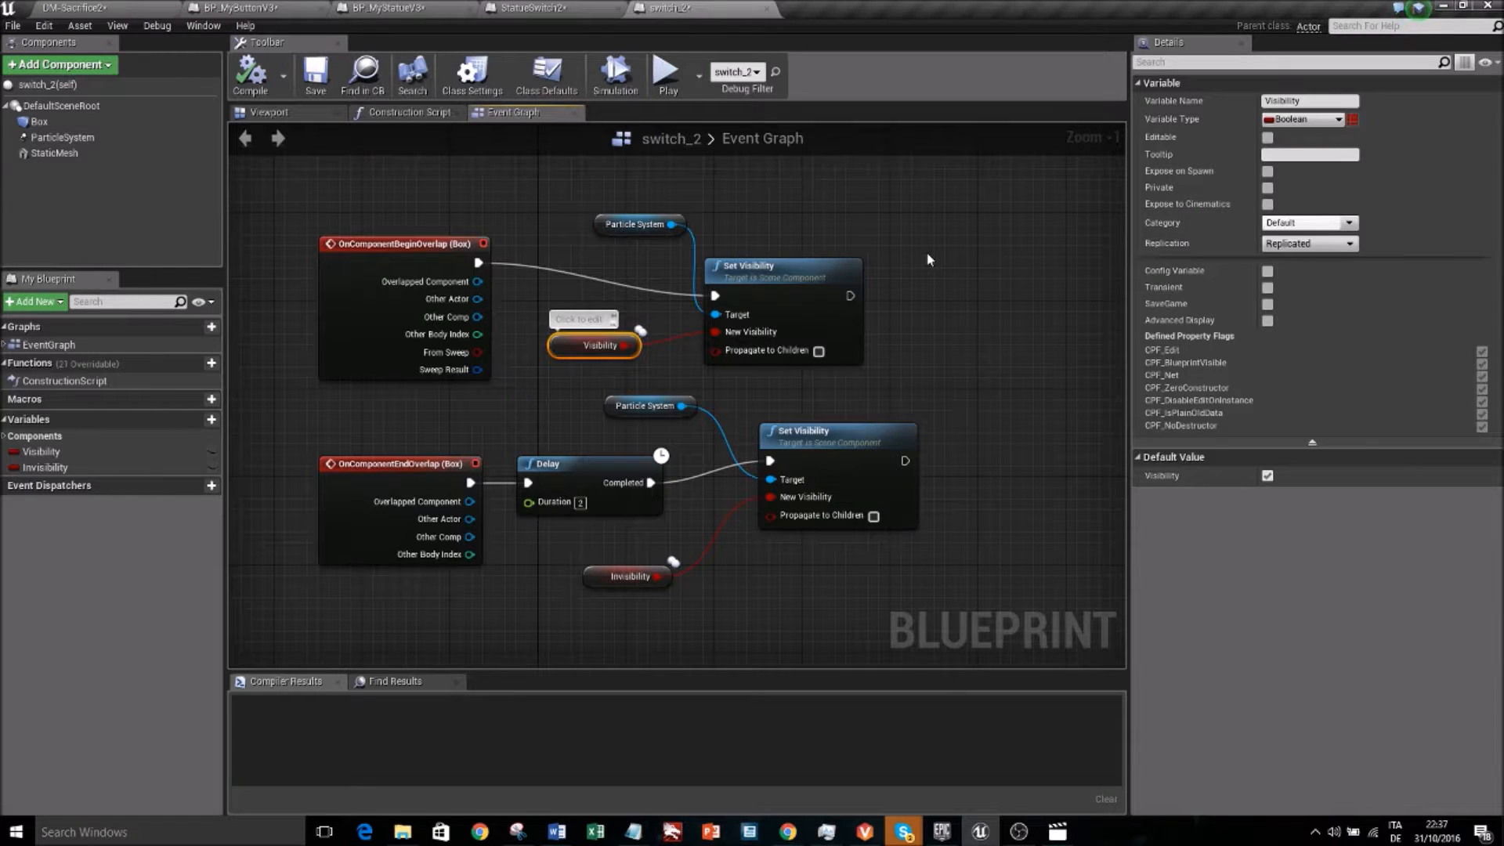
mouse_move(911, 251)
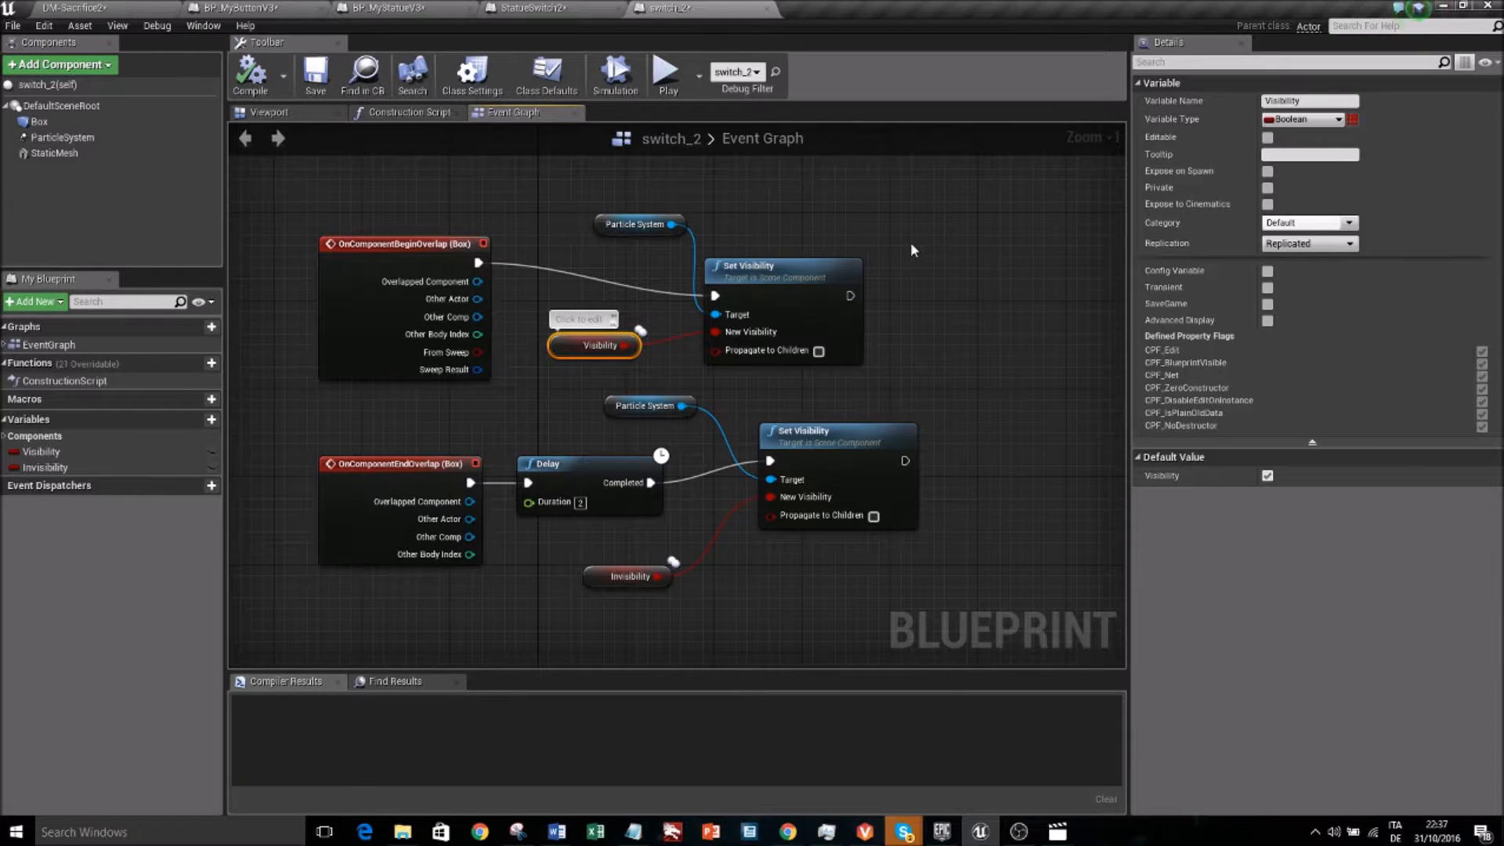
mouse_move(875, 245)
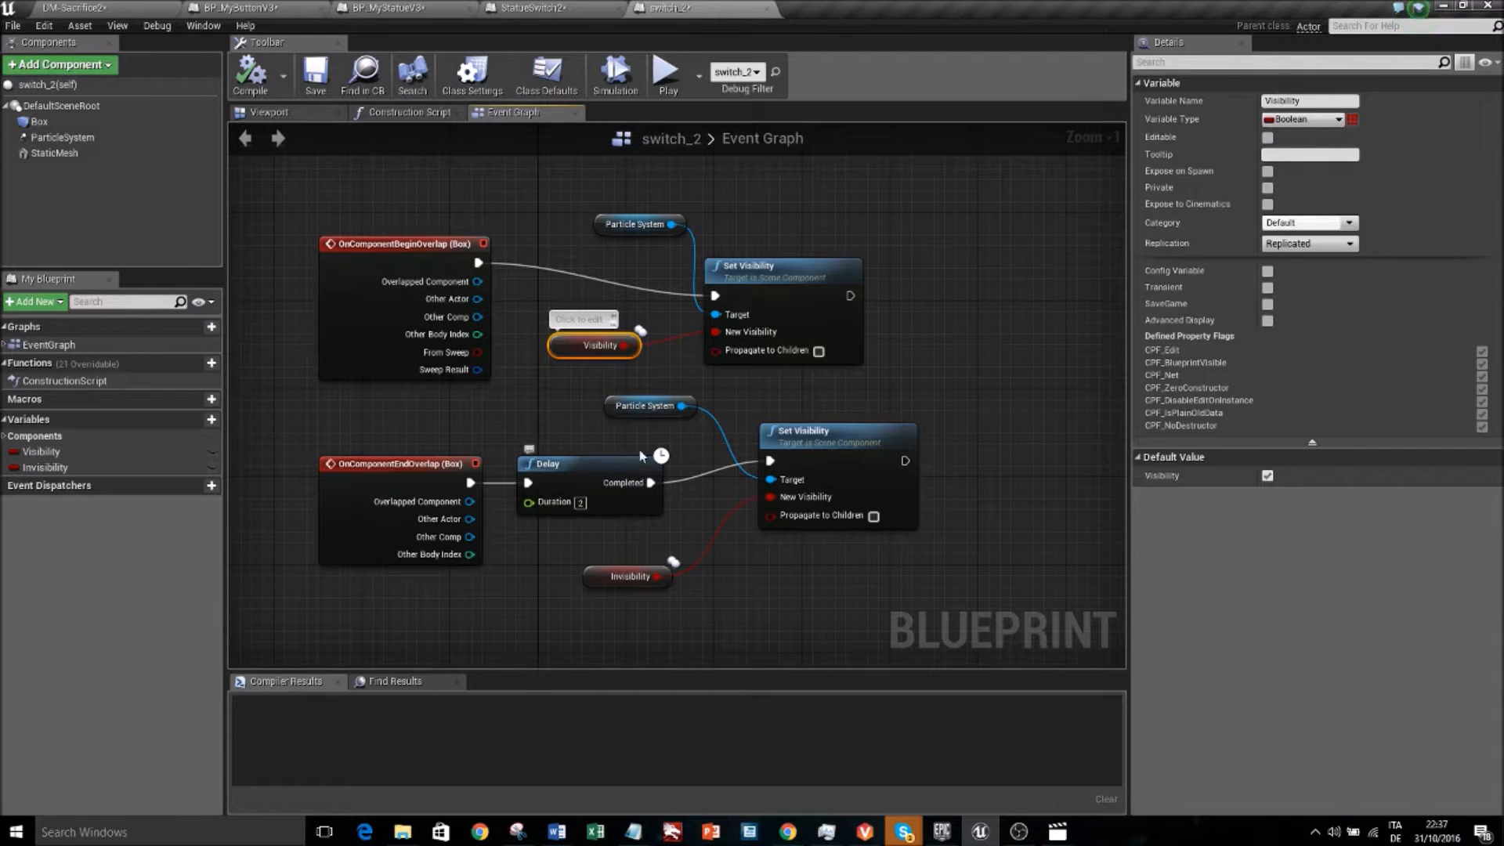
mouse_move(499, 503)
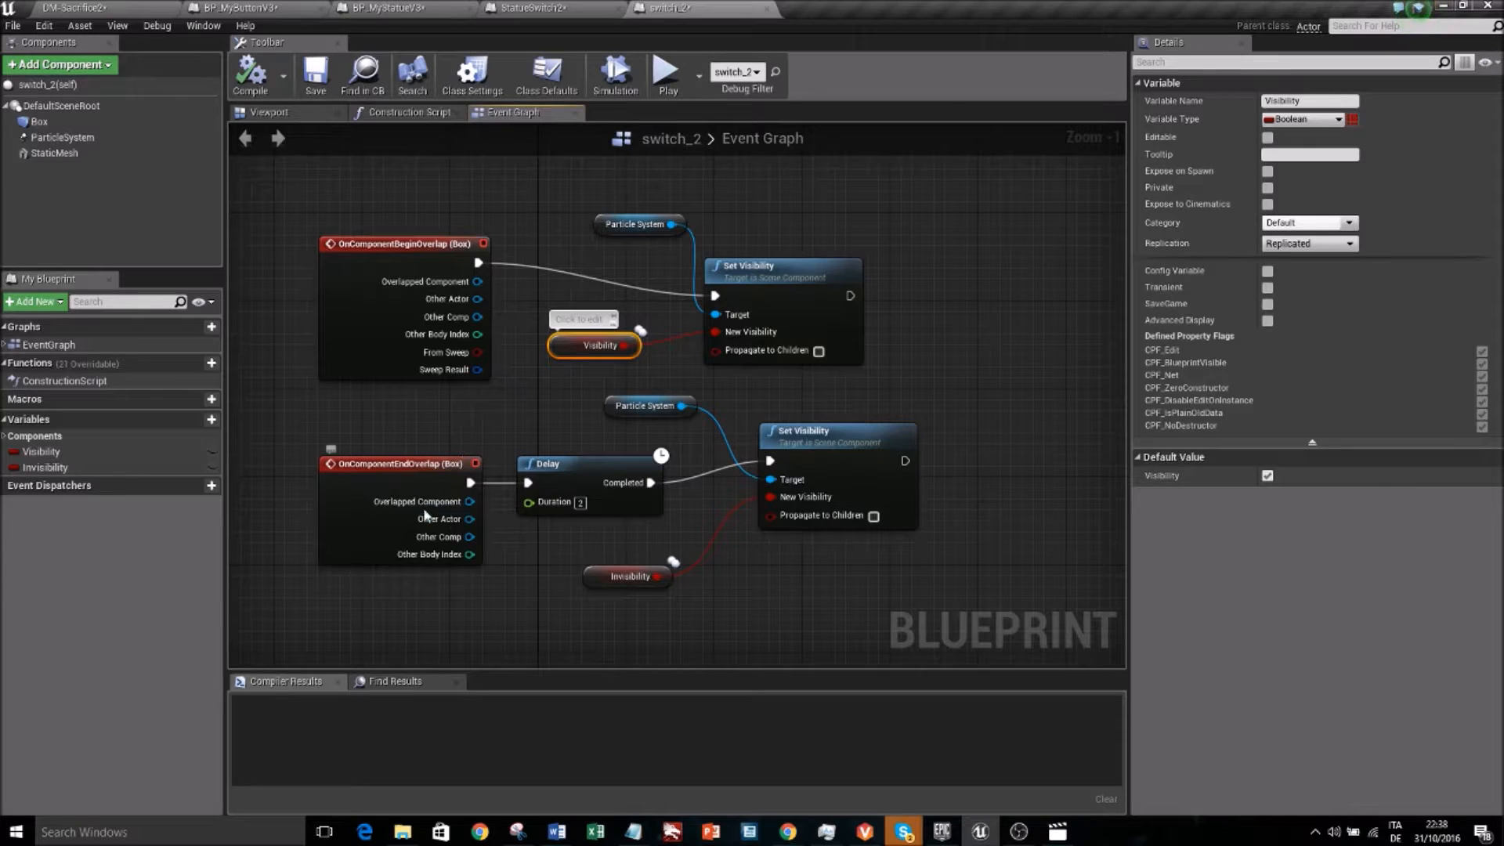
mouse_move(470, 482)
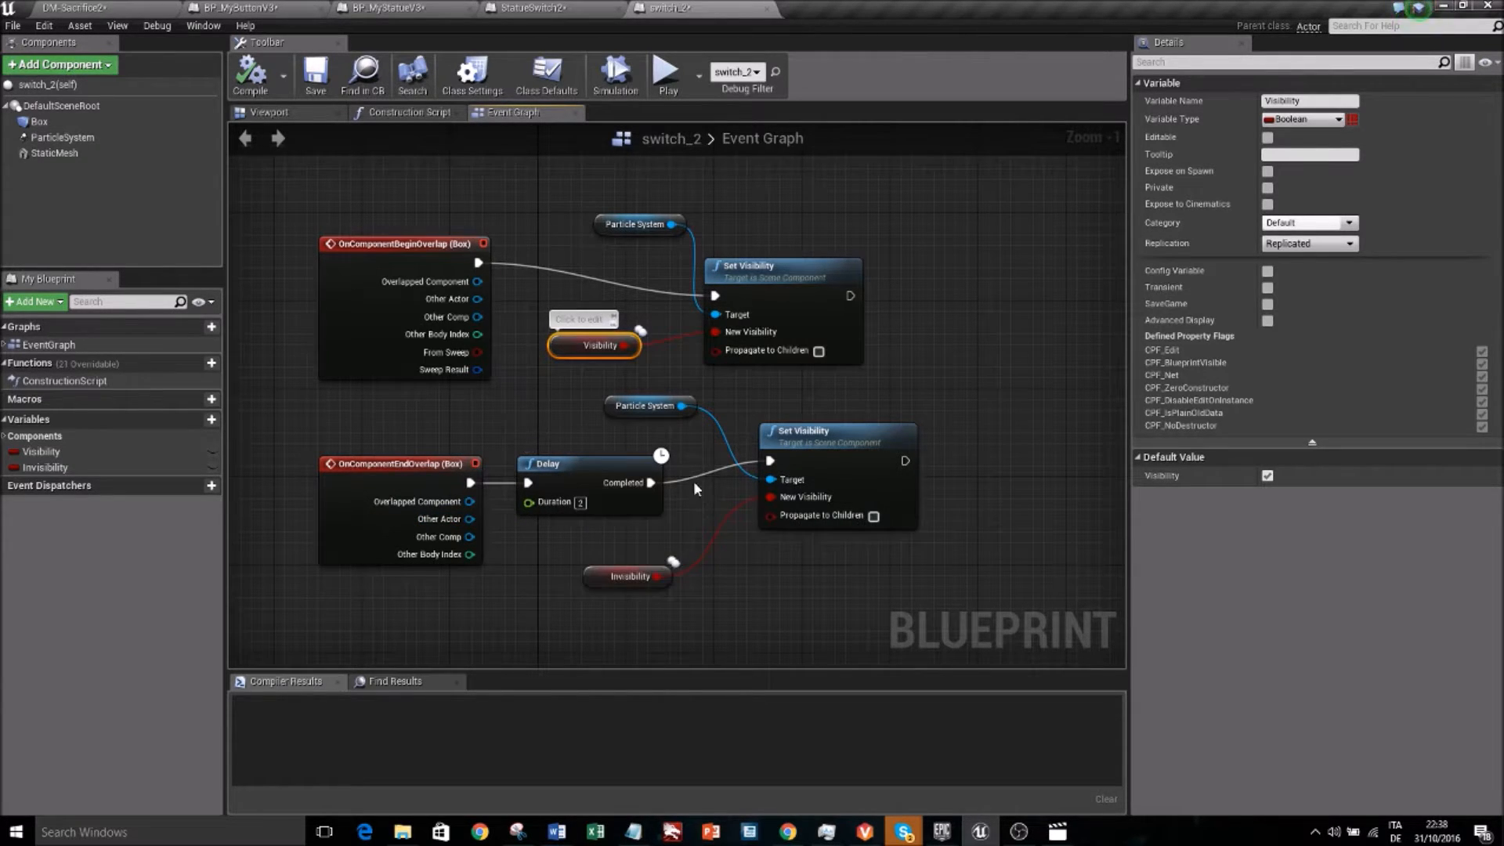
mouse_move(530, 501)
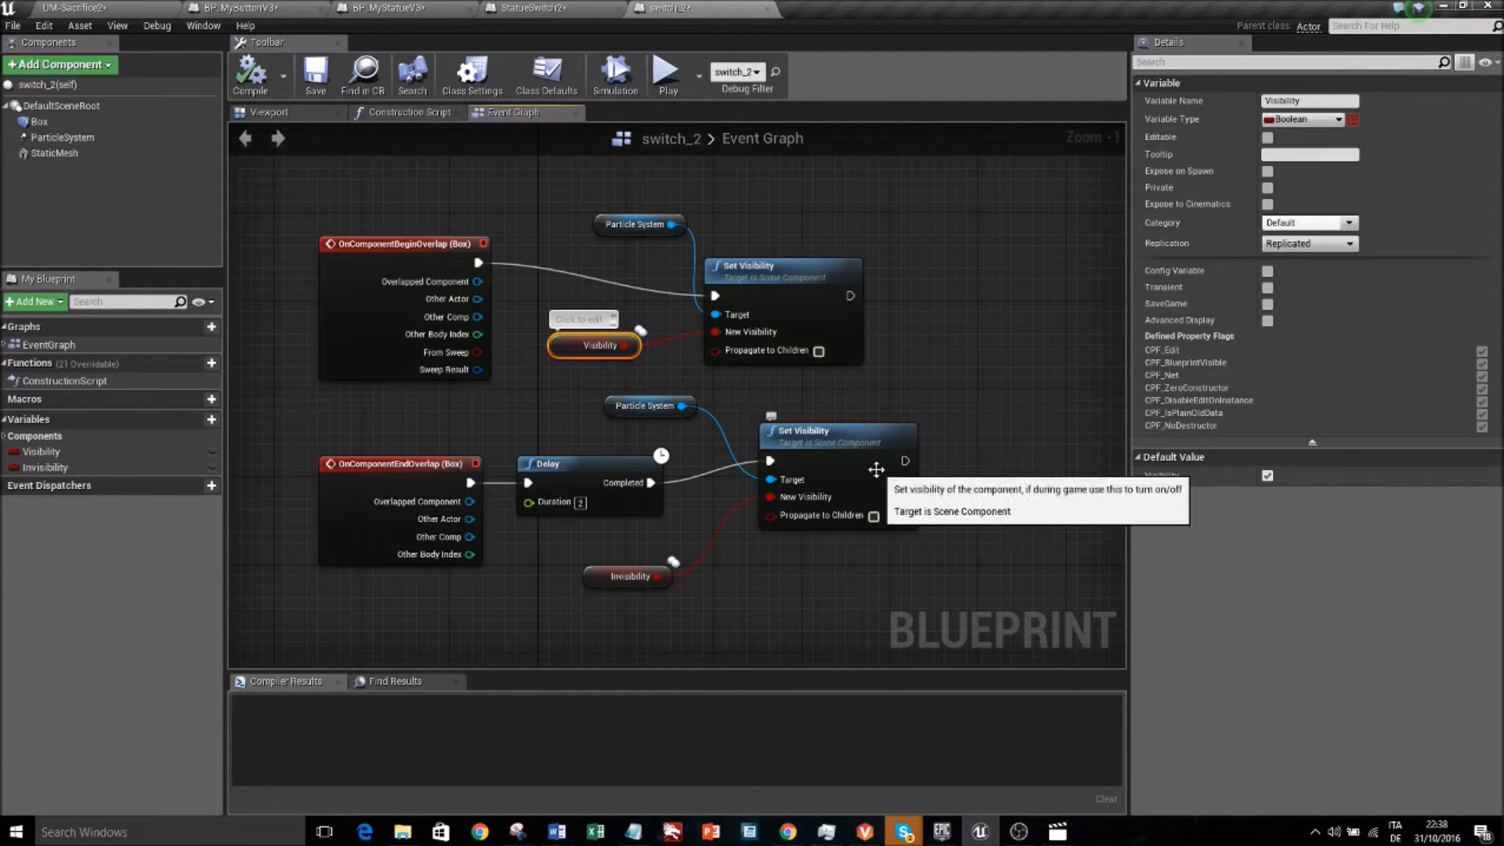
mouse_move(782, 403)
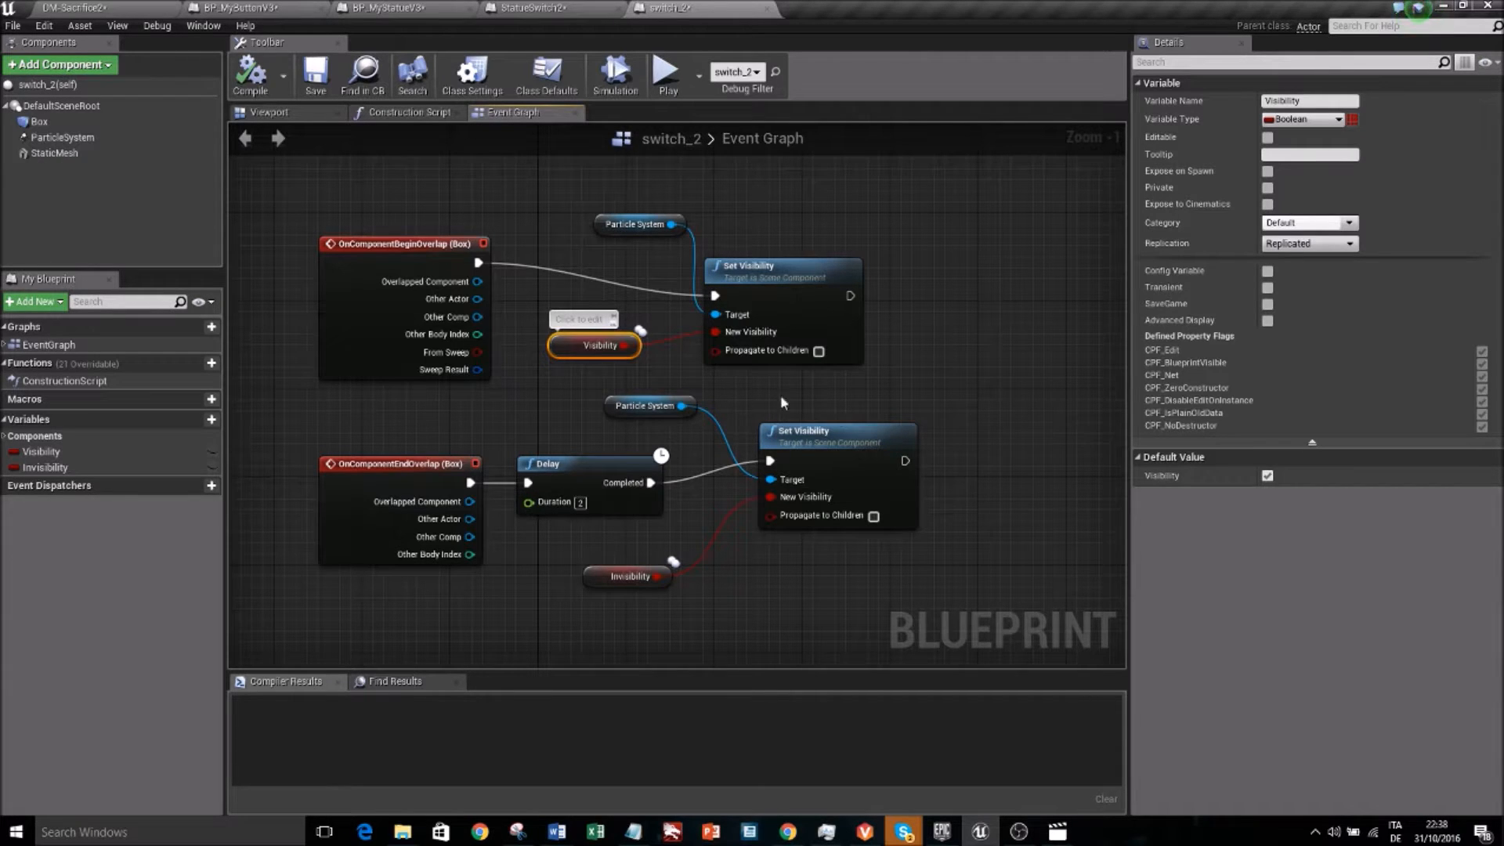
mouse_move(442, 410)
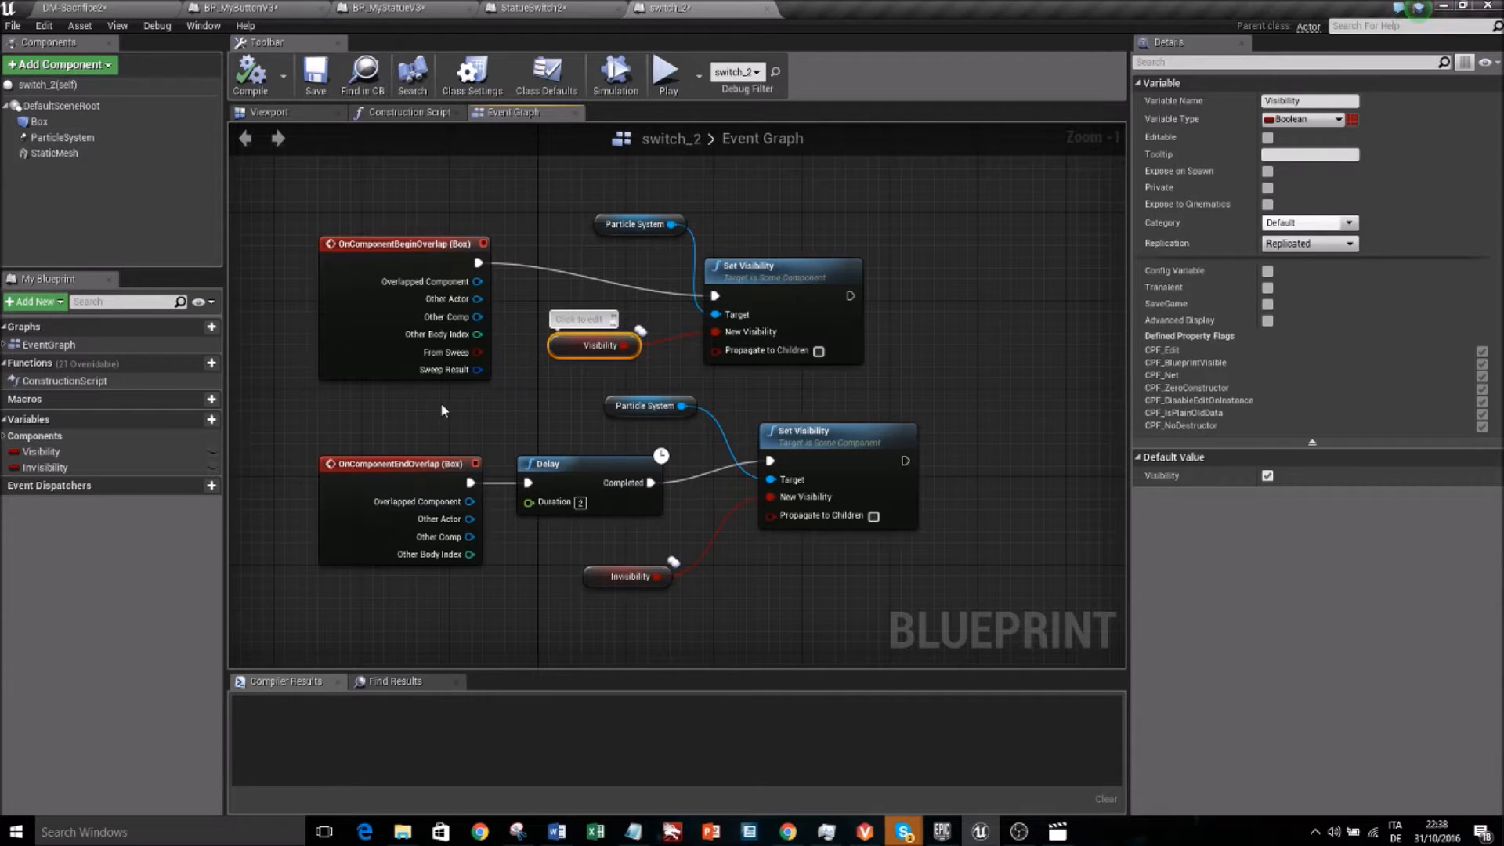
mouse_move(470, 407)
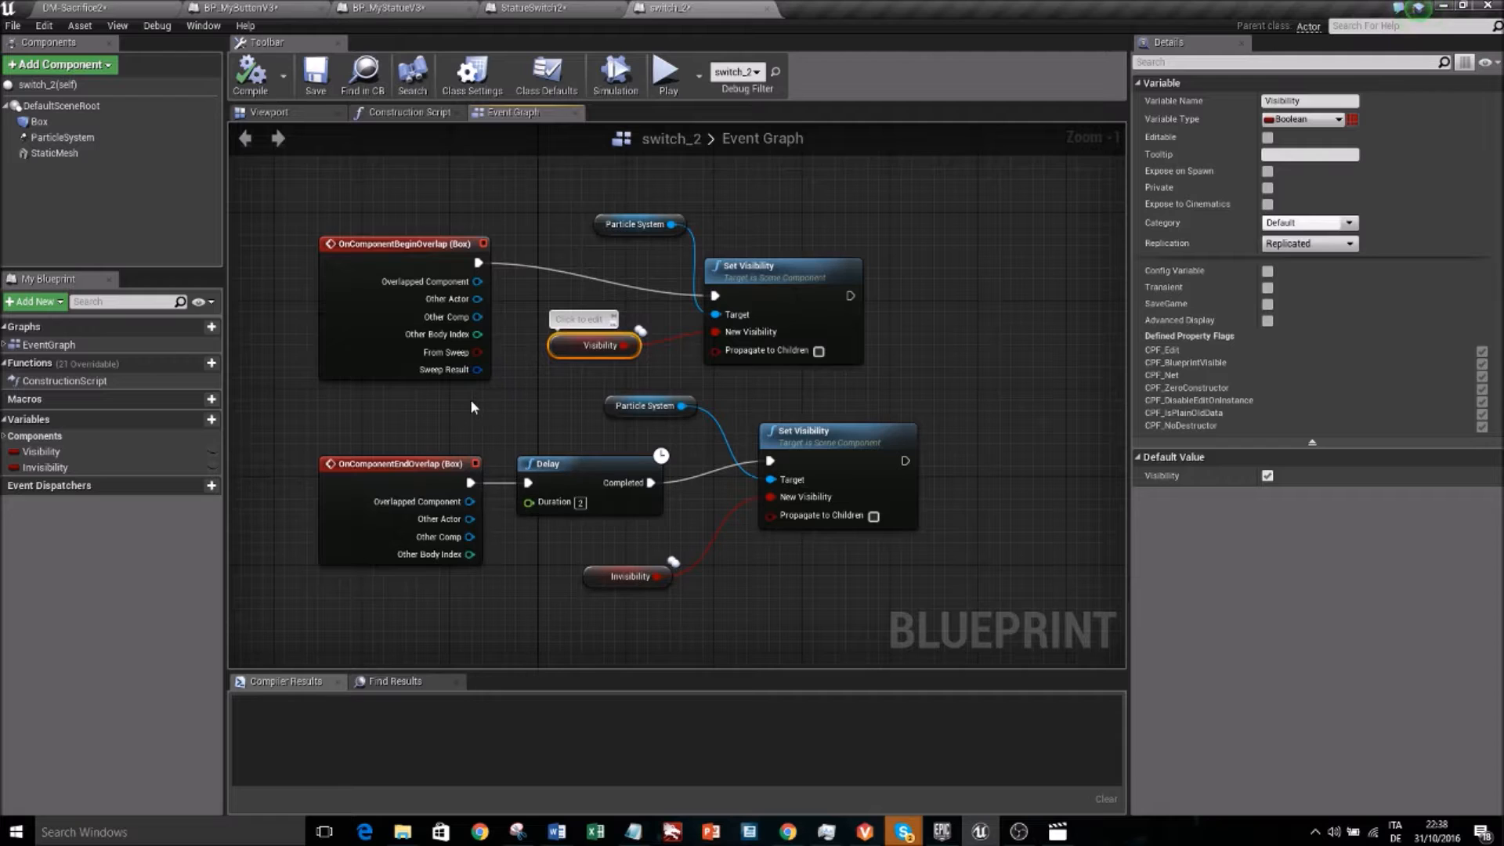
mouse_move(489, 406)
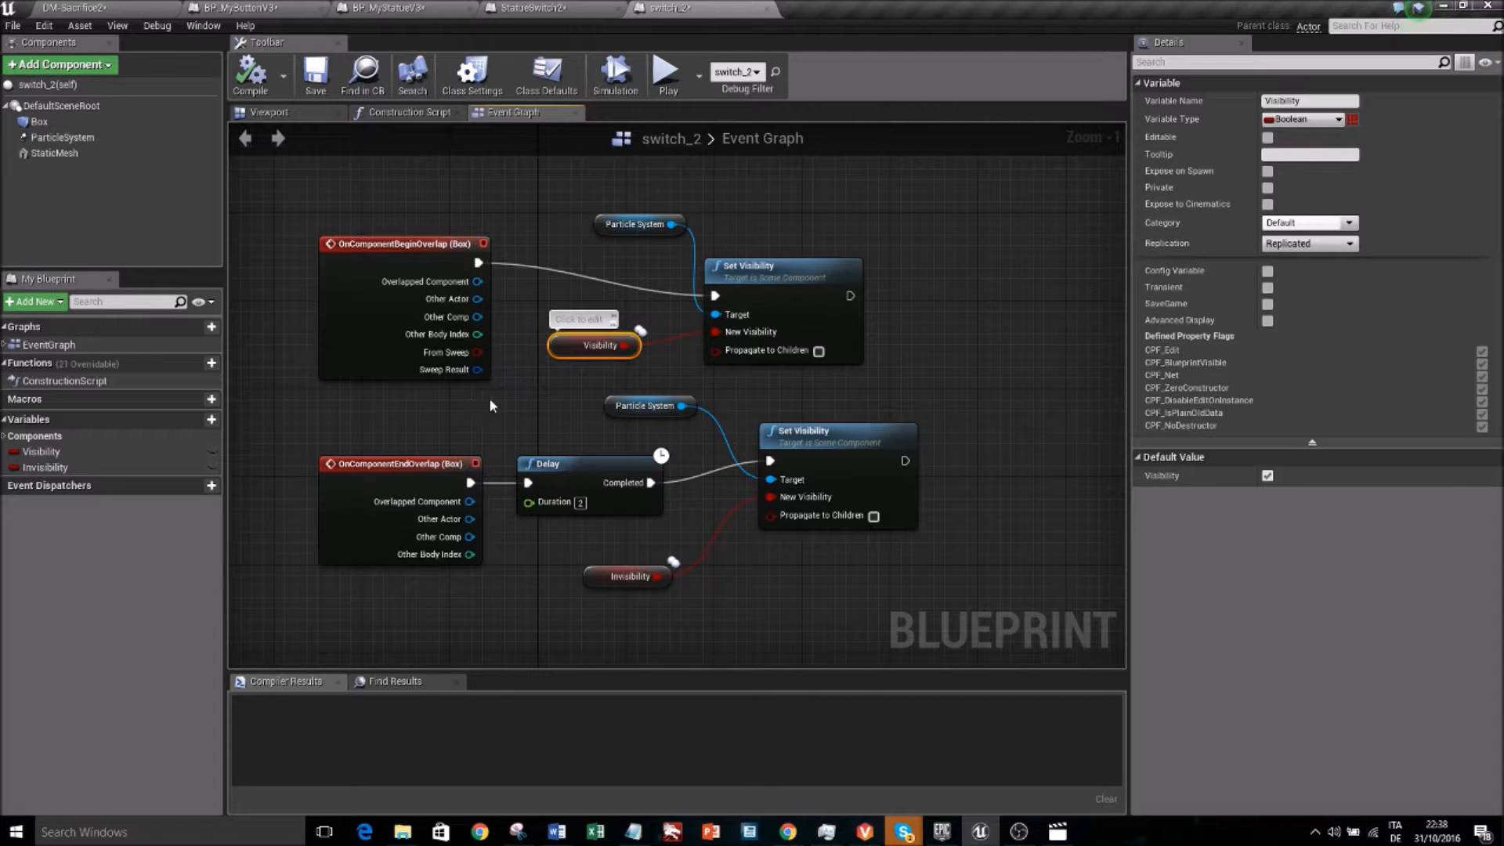
mouse_move(885, 224)
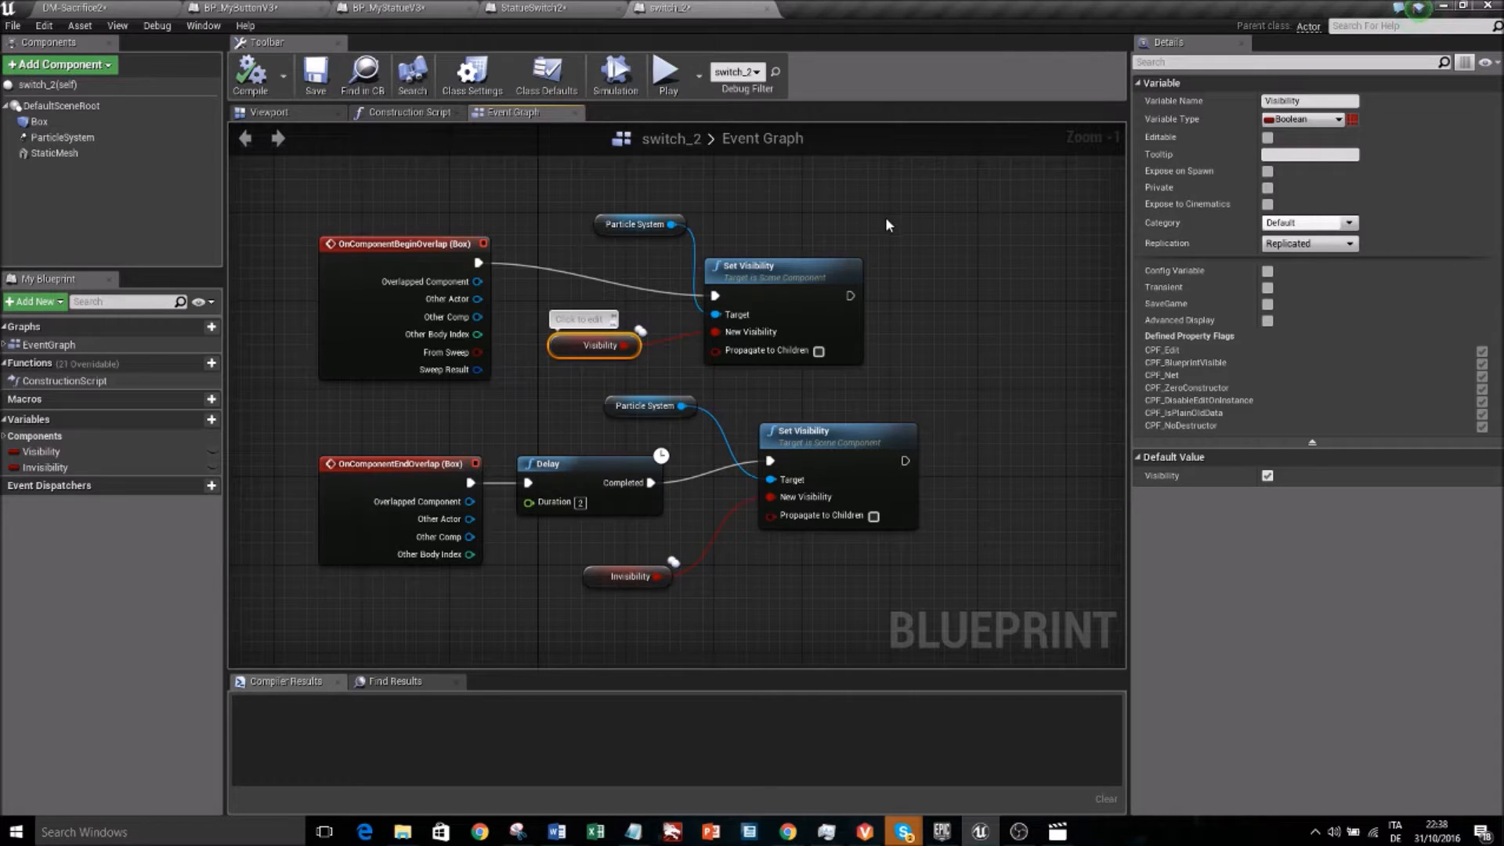
mouse_move(844, 213)
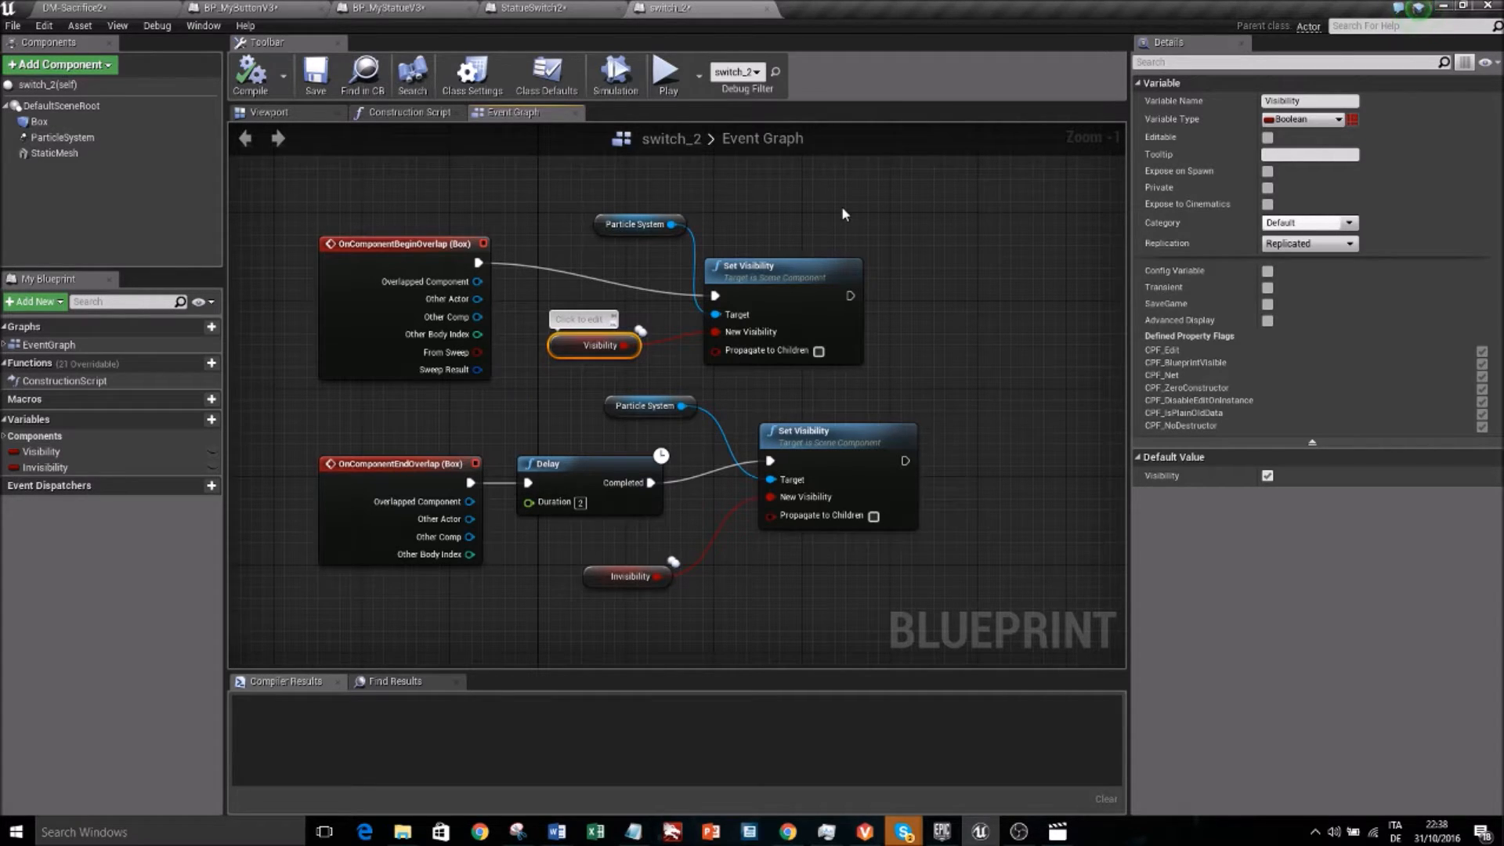
mouse_move(818, 206)
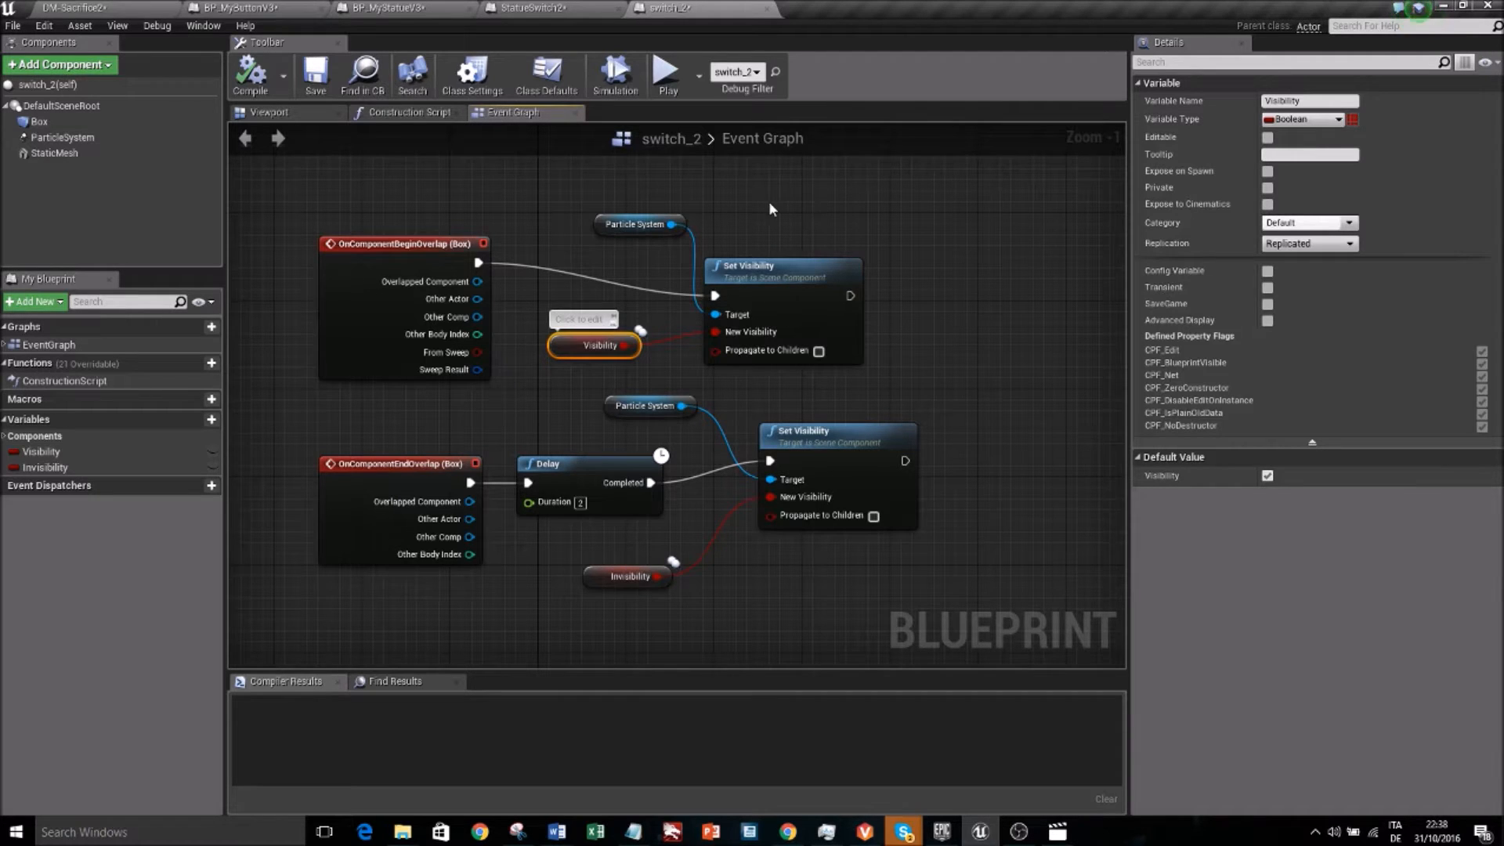
mouse_move(772, 200)
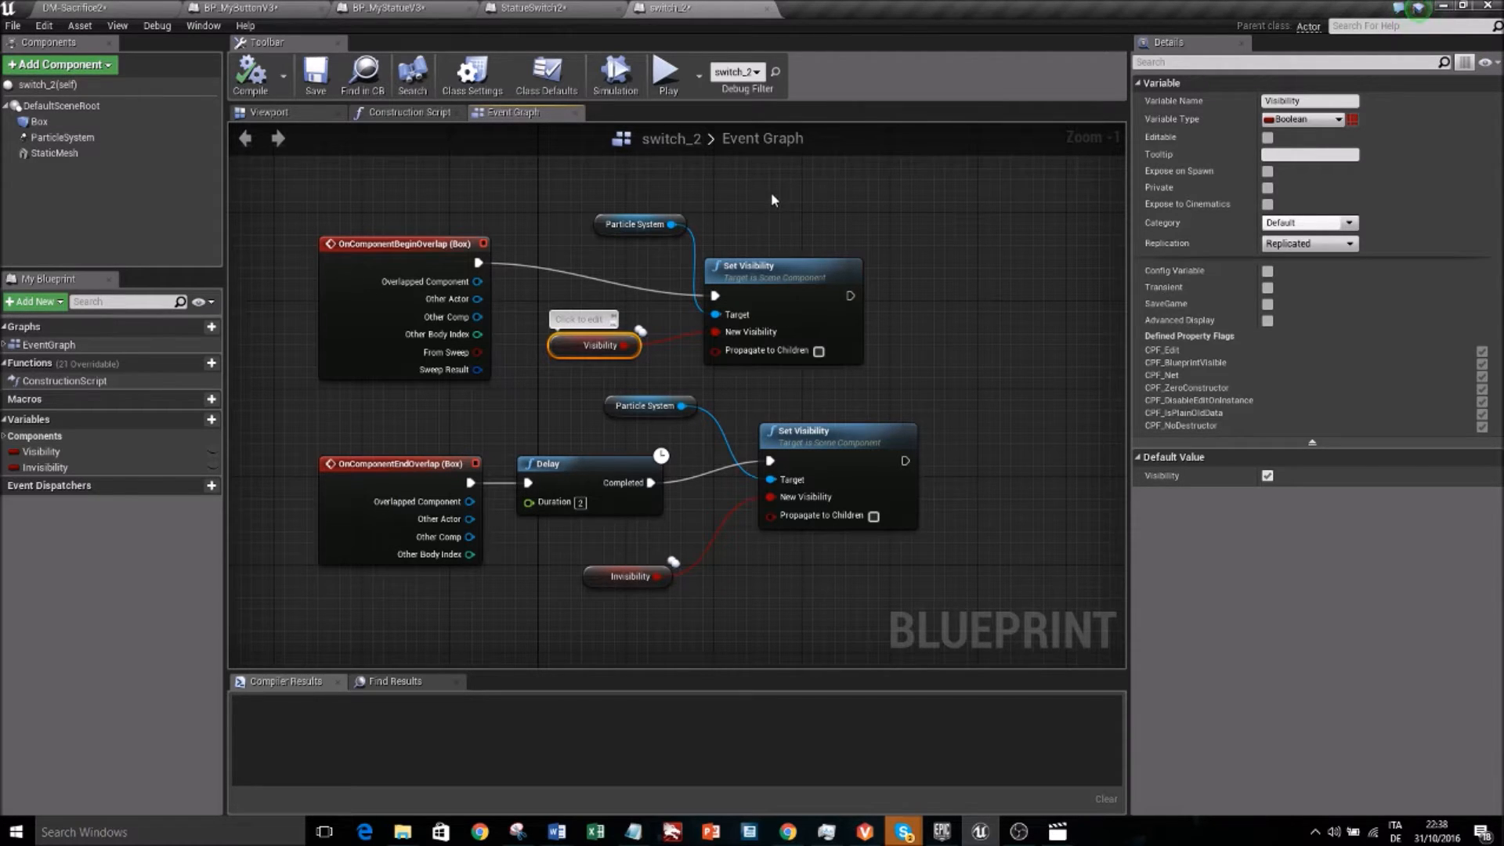
mouse_move(794, 264)
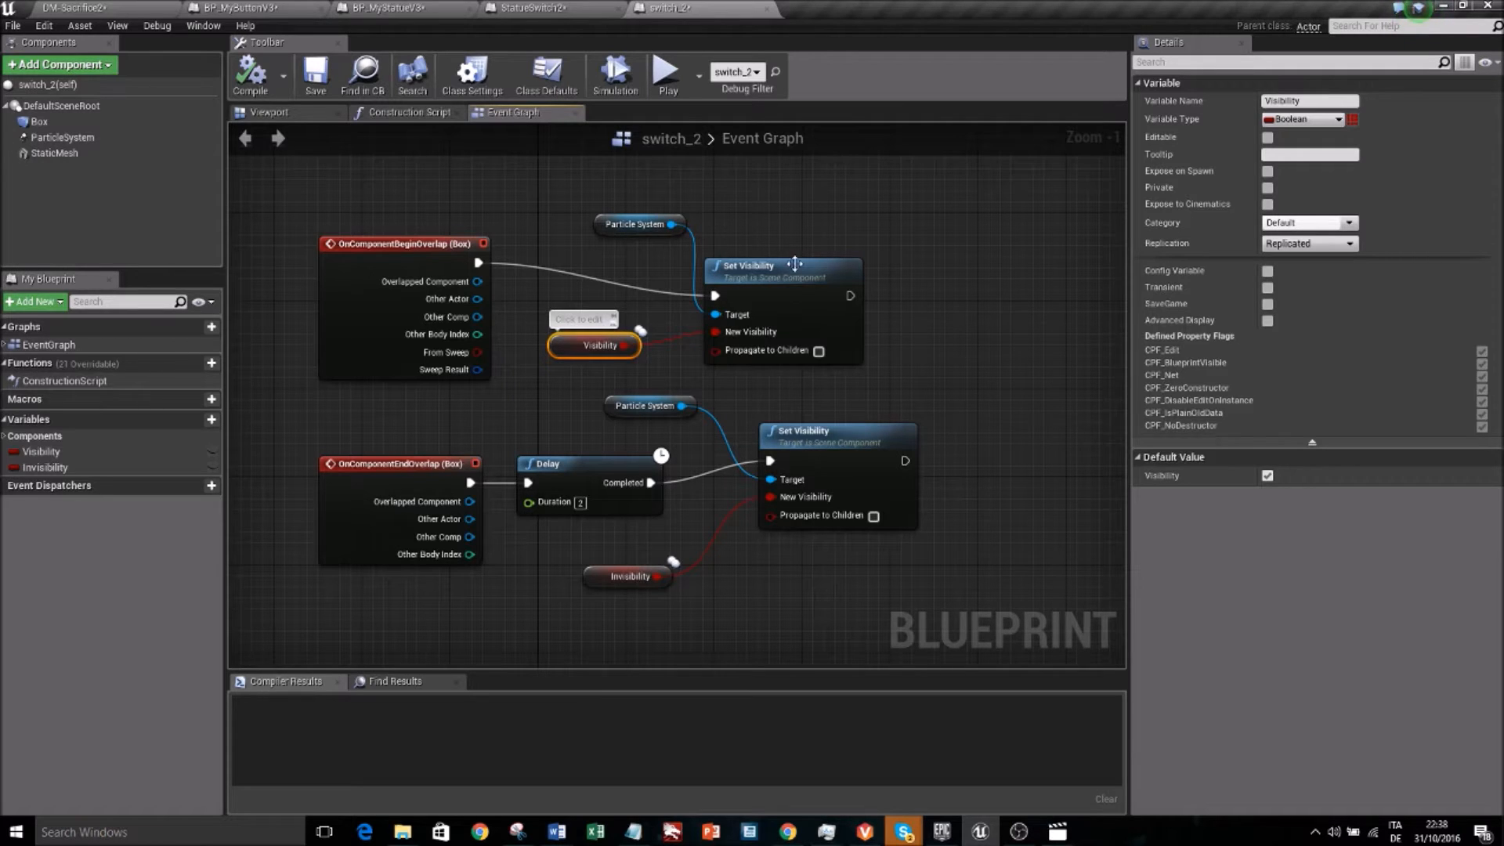
mouse_move(546, 75)
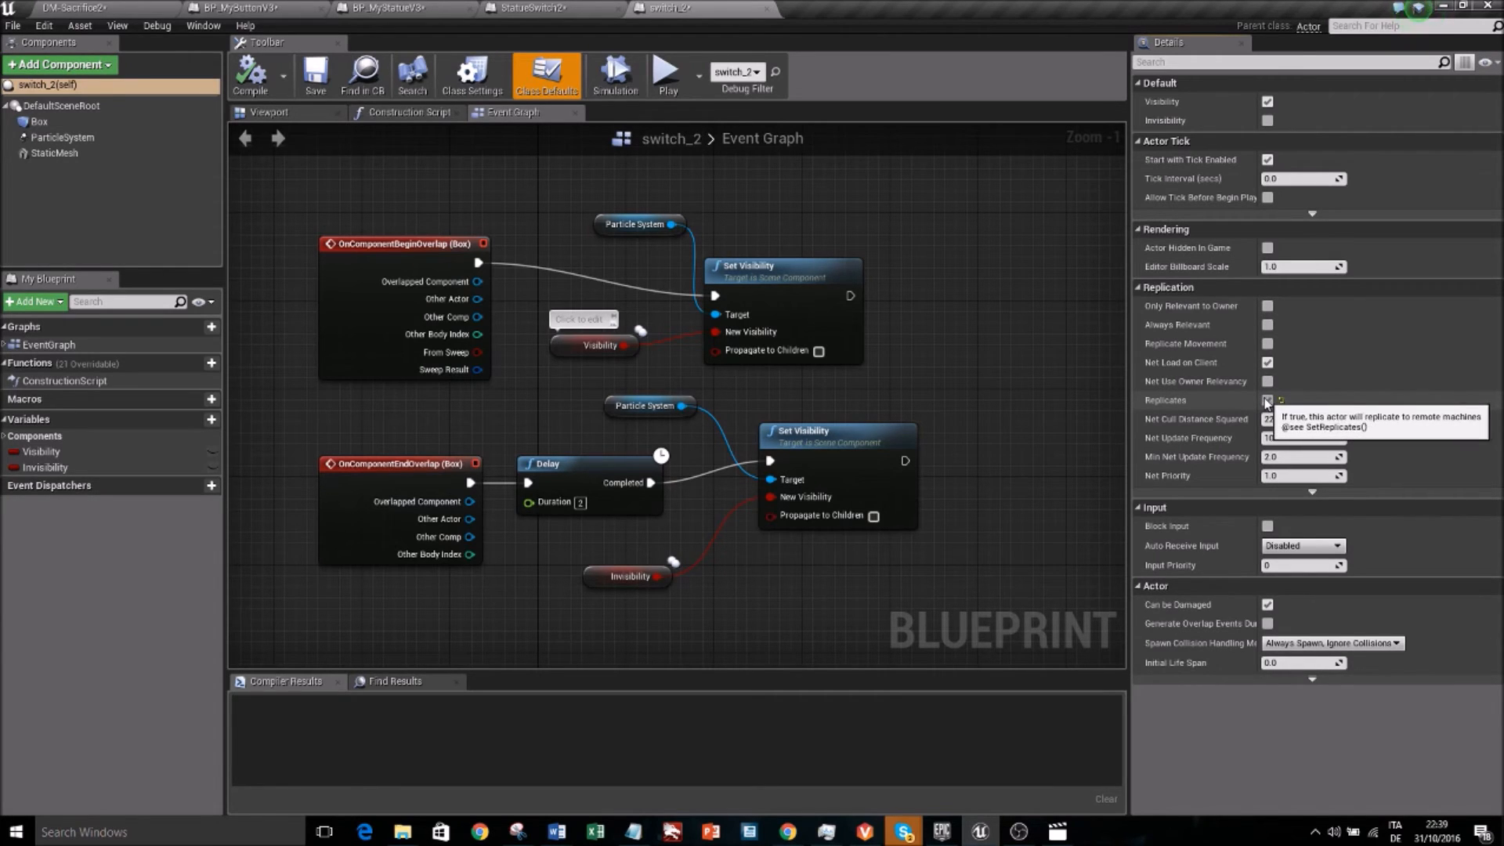
Enable Replicates in switch_2's class defaults and return to the DM-Sacrifice2 level
left_click(1266, 400)
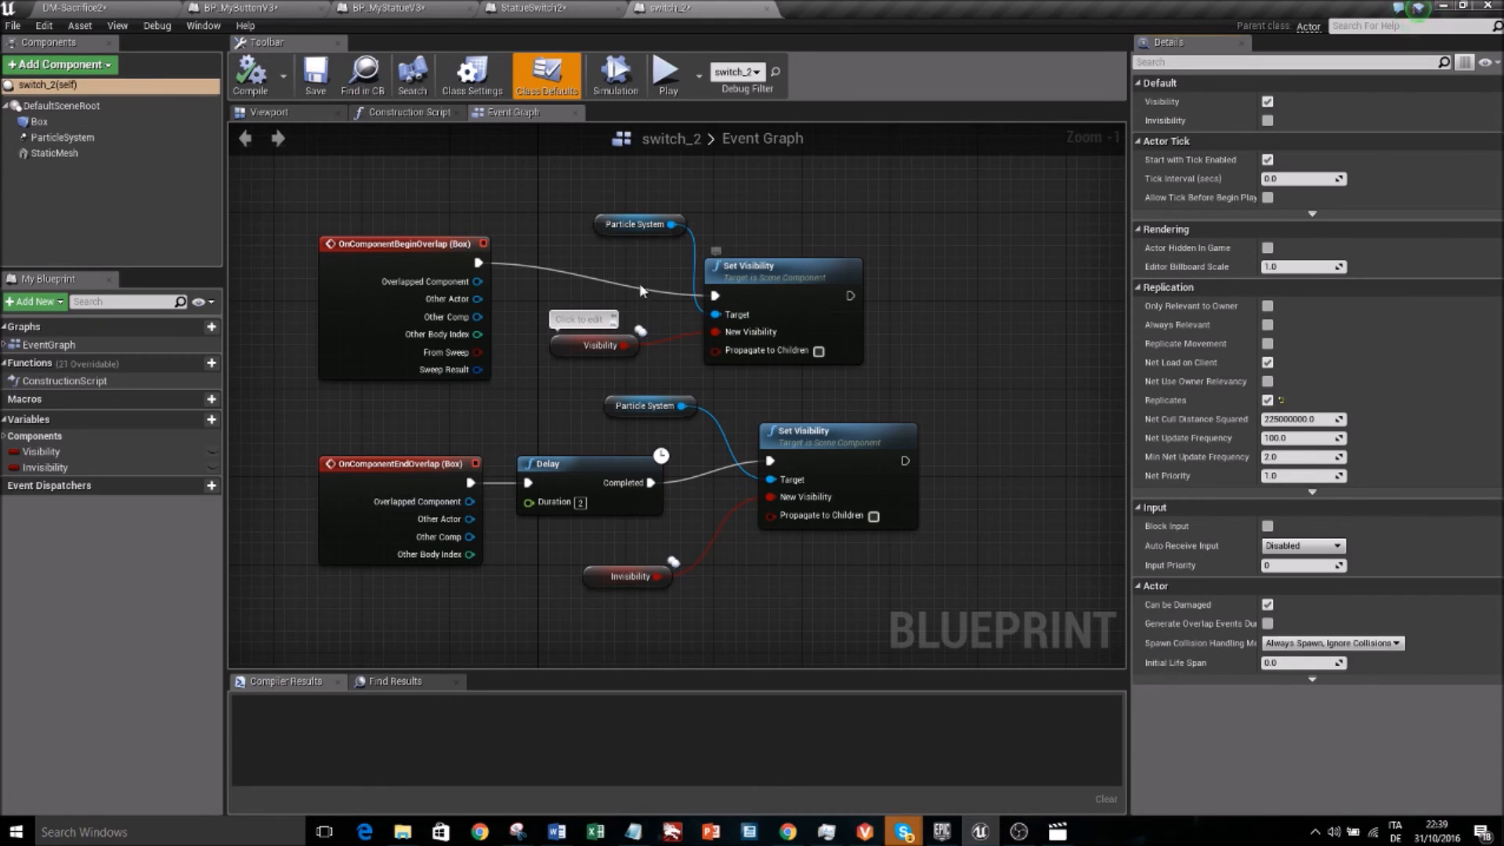
mouse_move(612, 265)
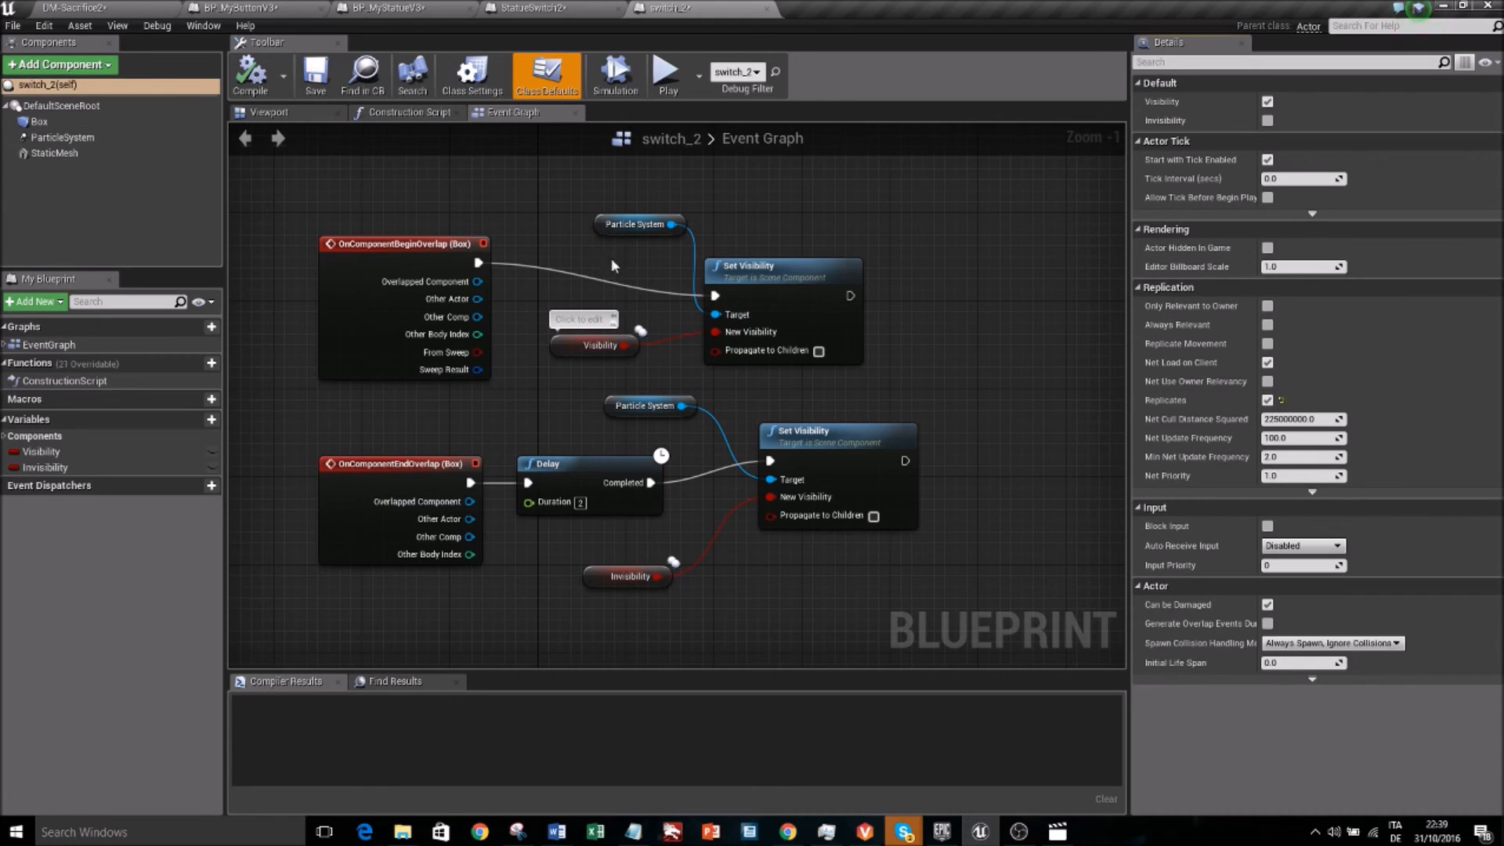
mouse_move(554, 210)
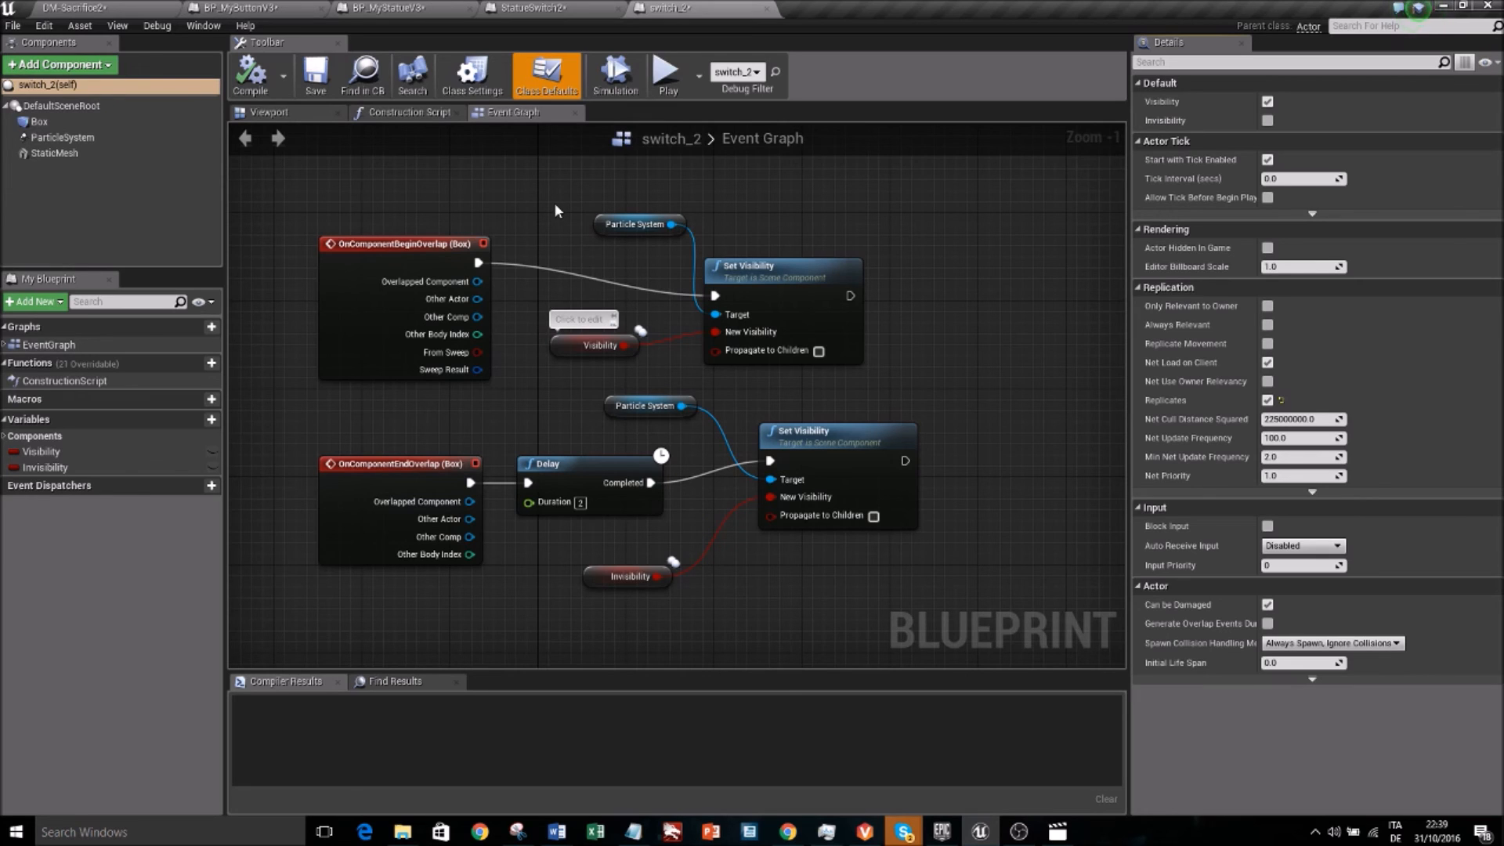
left_click(72, 8)
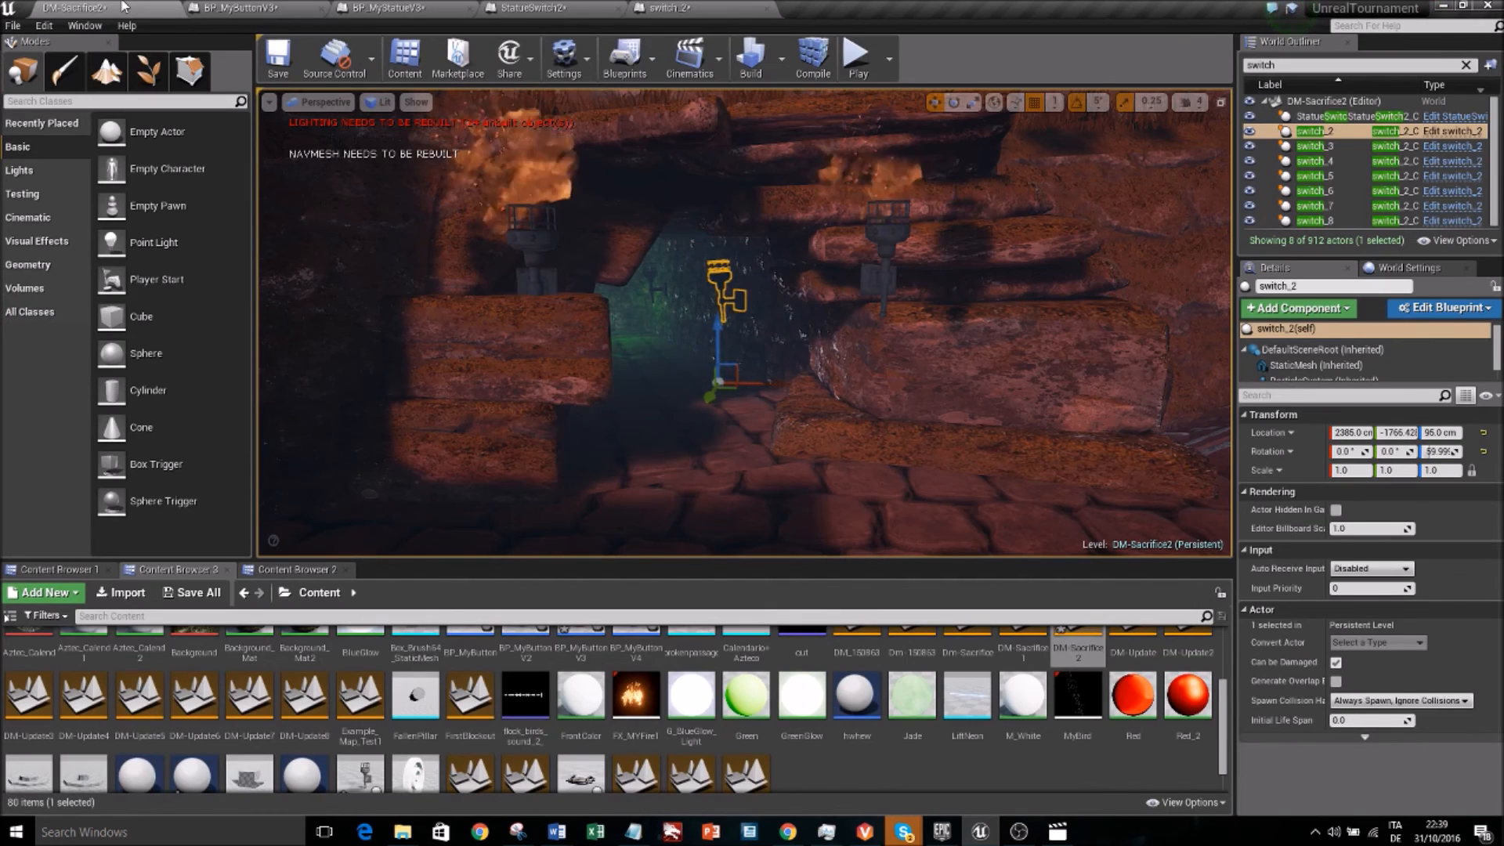